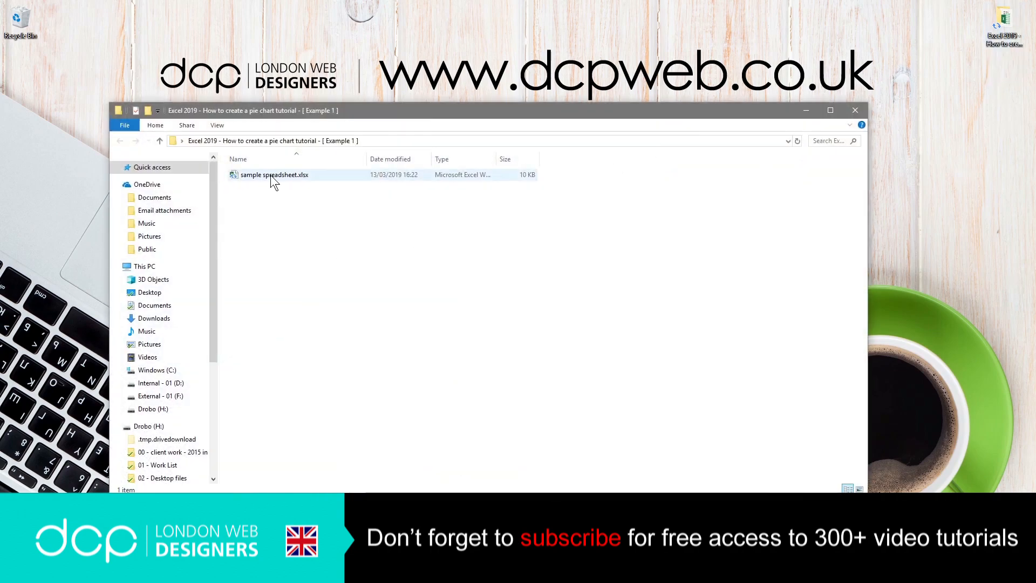
# Open sample spreadsheet.xlsx from File Explorer into Excel.
pyautogui.doubleClick(273, 175)
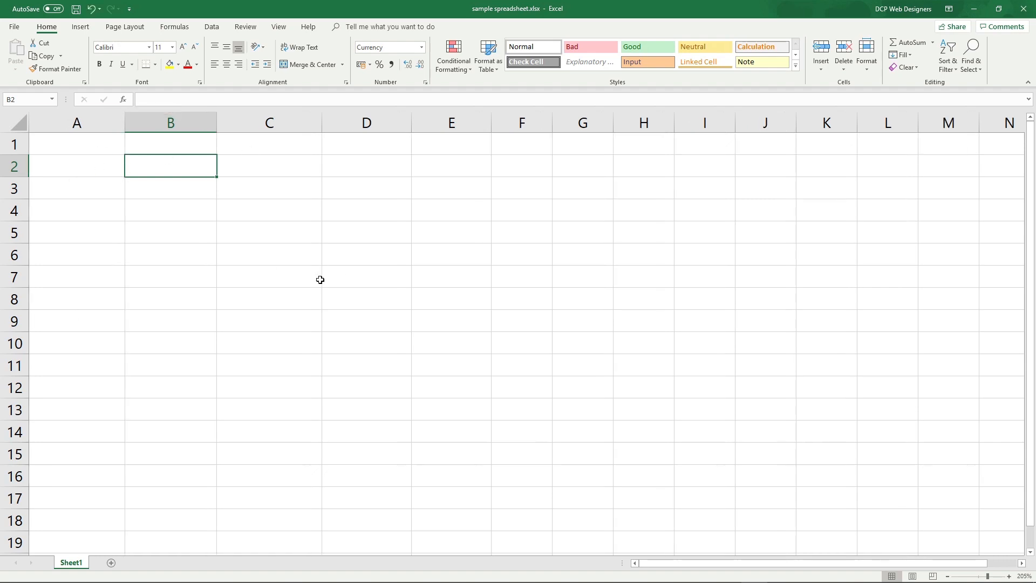
pyautogui.moveTo(371, 227)
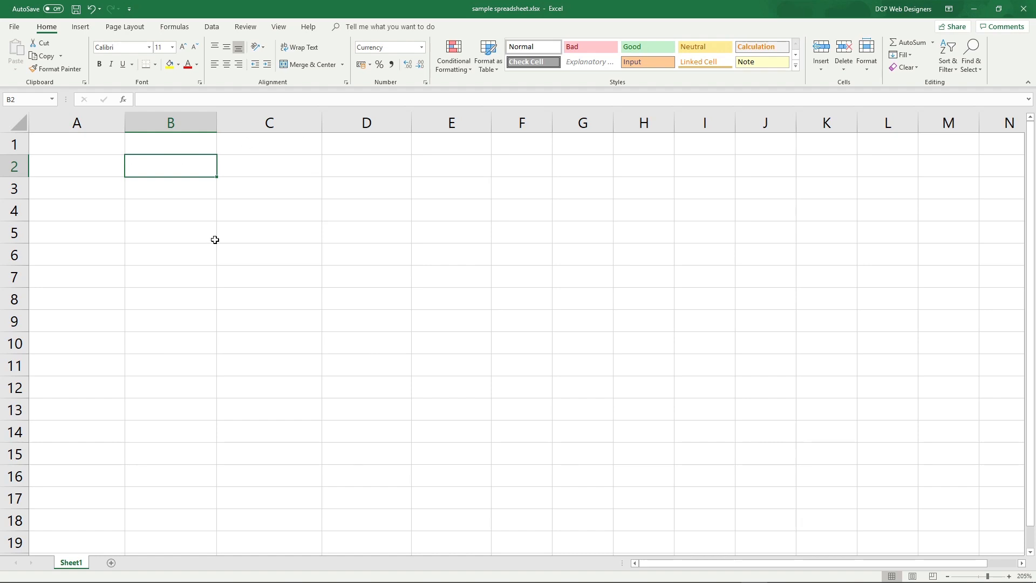
pyautogui.moveTo(118, 175)
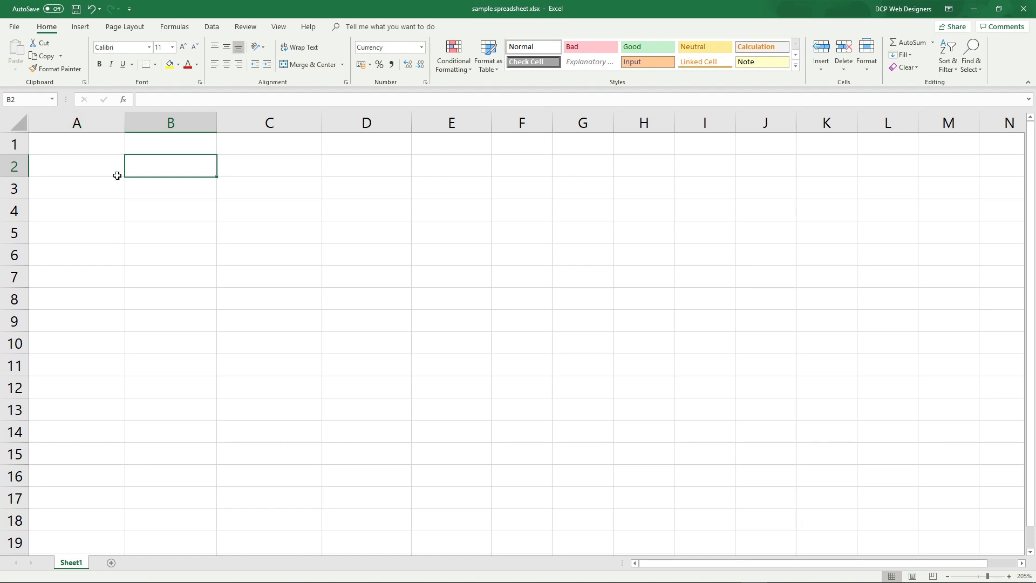
# Enter a bold Social Media heading in A1 with YouTube, Facebook, Twitter, Instagram and LinkedIn in A2:A6.
pyautogui.write('Soa')
pyautogui.click(77, 165)
pyautogui.write('YouTube')
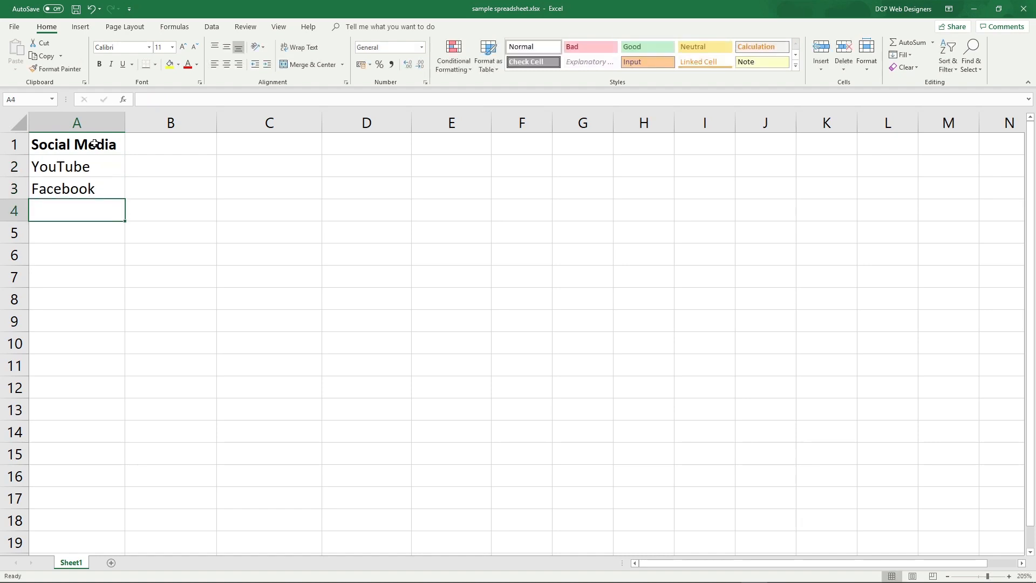
pyautogui.write('Twitter')
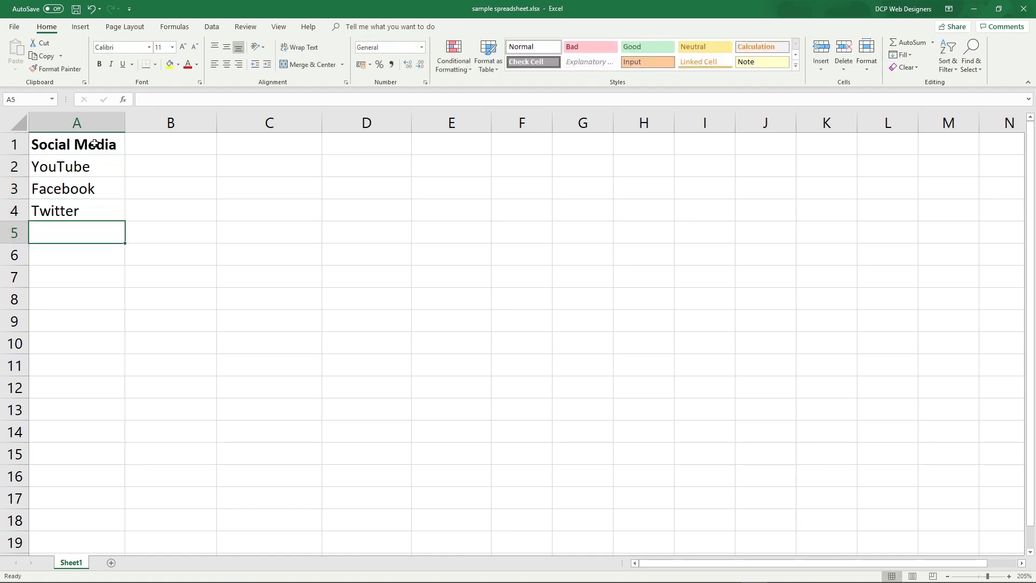
pyautogui.write('Instagram')
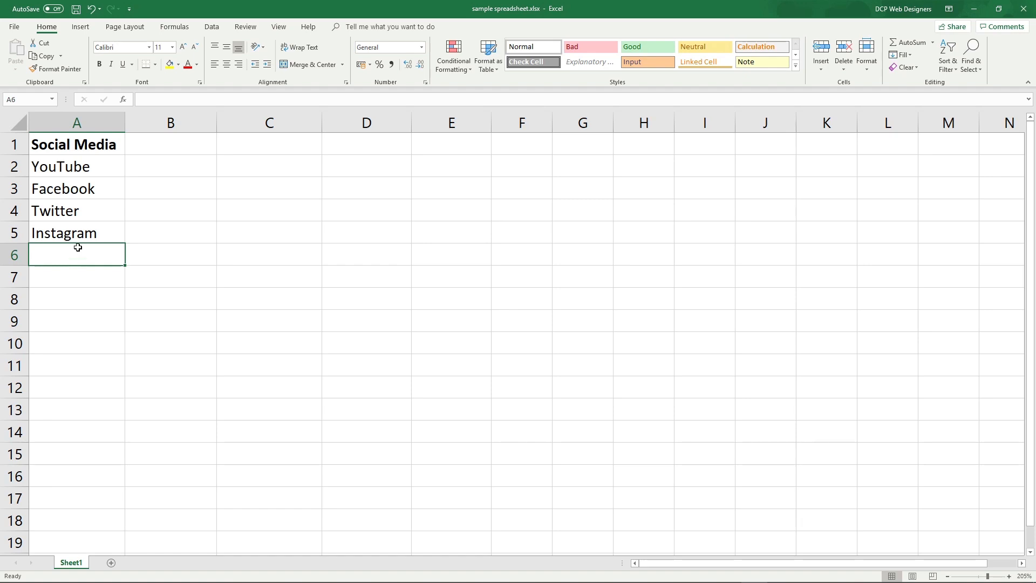
pyautogui.moveTo(154, 172)
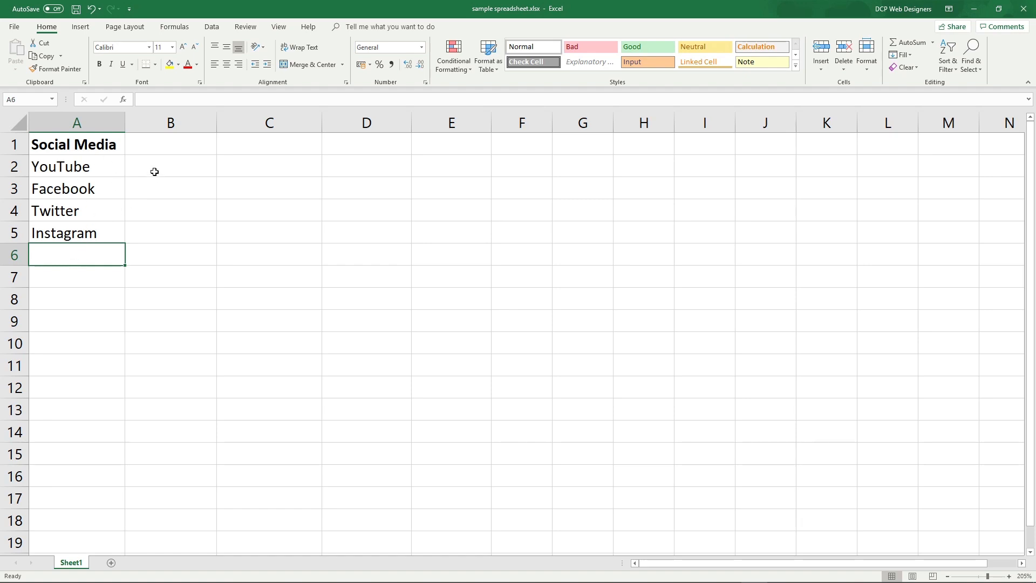
pyautogui.moveTo(76, 257)
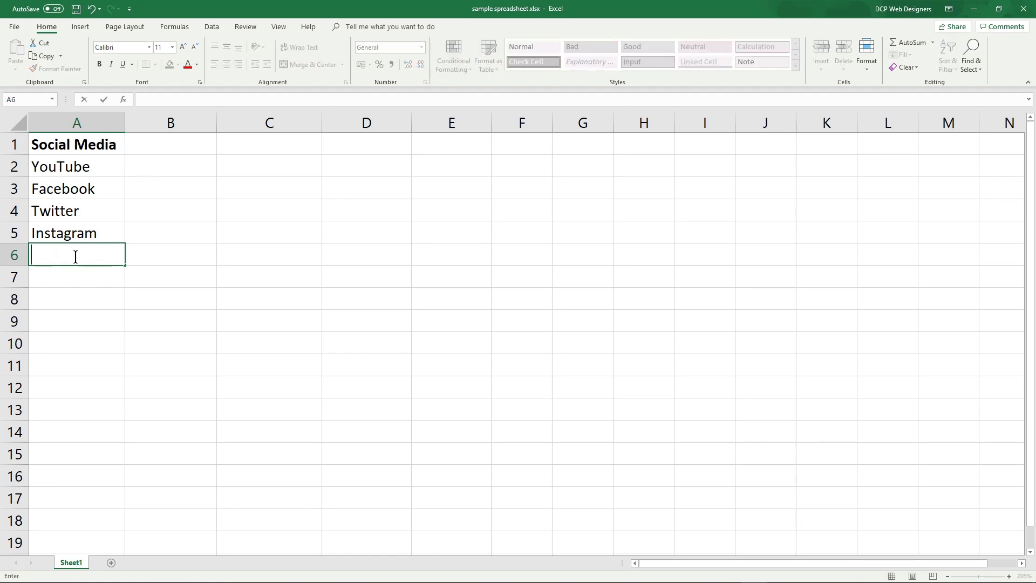
pyautogui.write('LinkedIn')
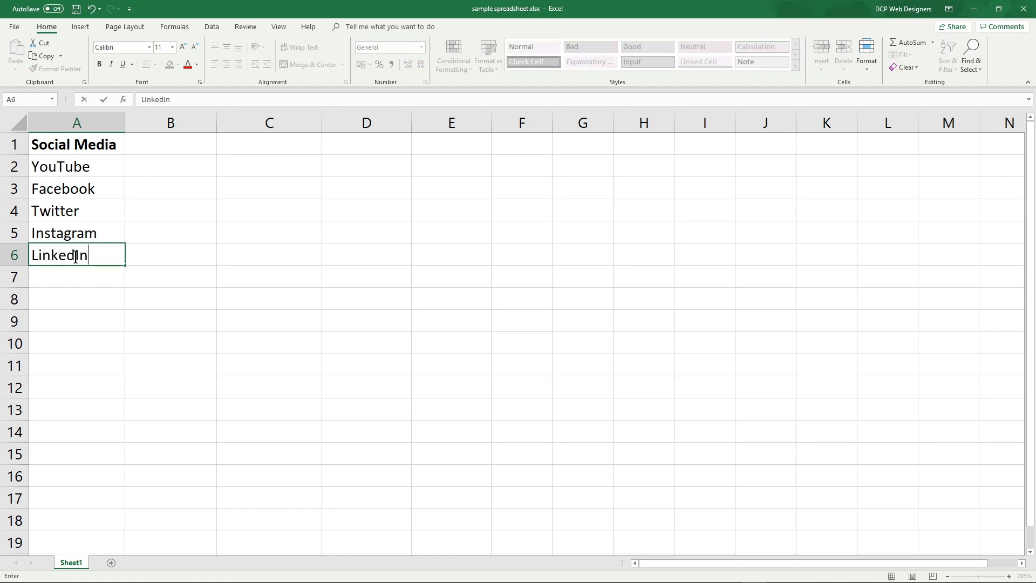
pyautogui.moveTo(75, 166); pyautogui.dragTo(76, 255)
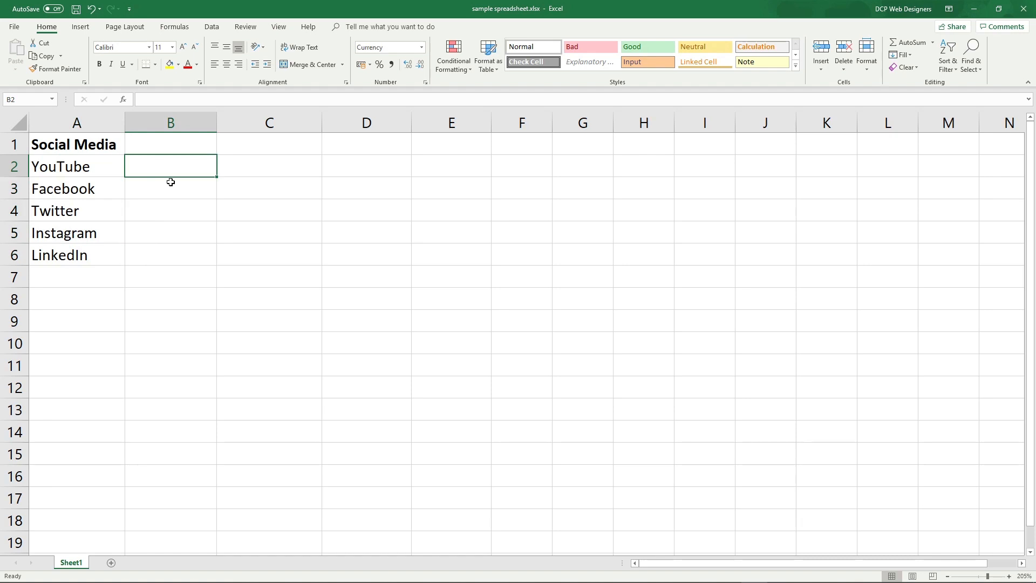
pyautogui.moveTo(172, 180)
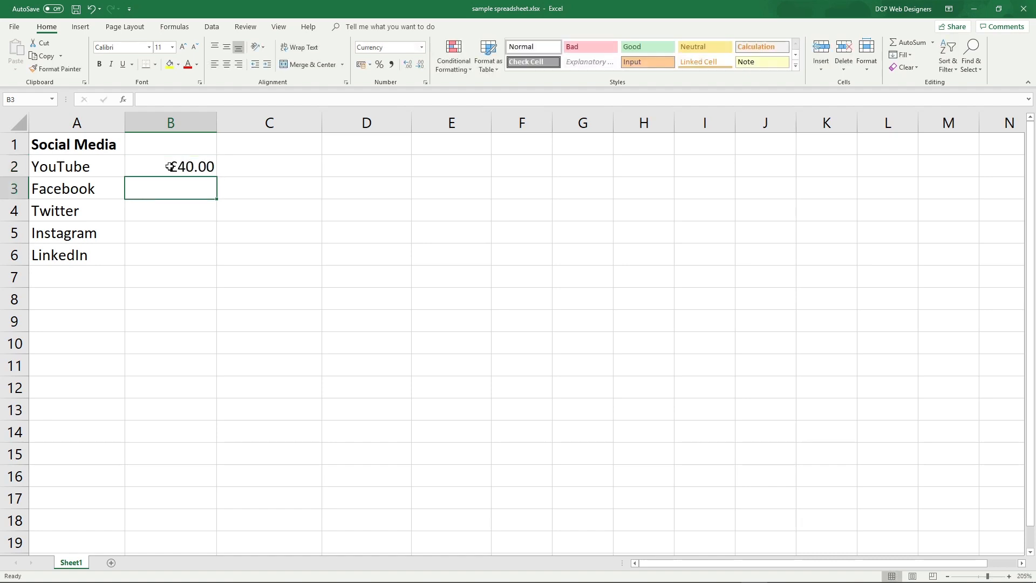
# Enter 40 beside YouTube in B2, displayed as £40.00.
pyautogui.click(170, 166)
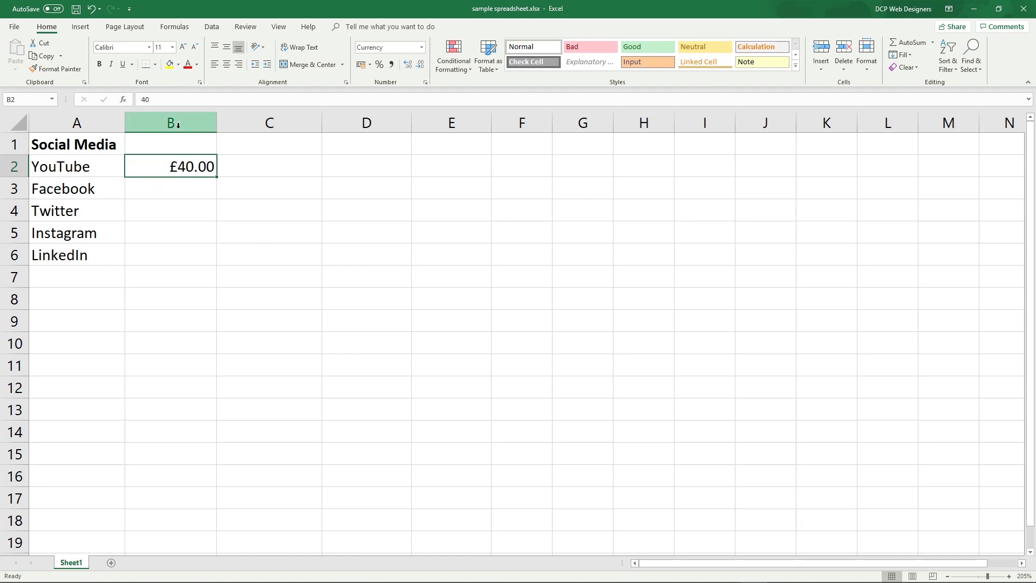
# Format column B as plain Number so YouTube's value reads 40.00 without the pound sign.
pyautogui.rightClick(170, 122)
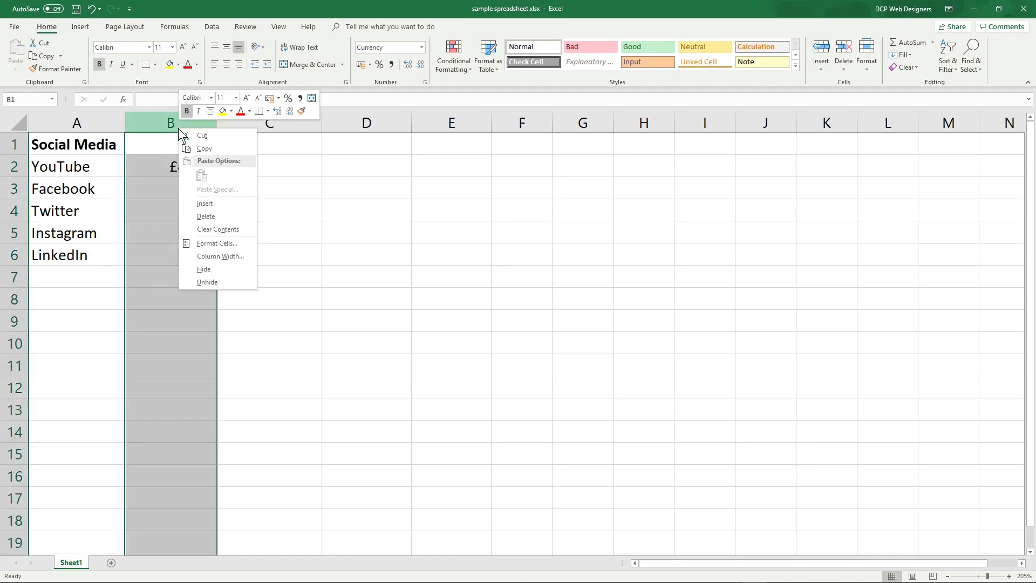
pyautogui.click(217, 243)
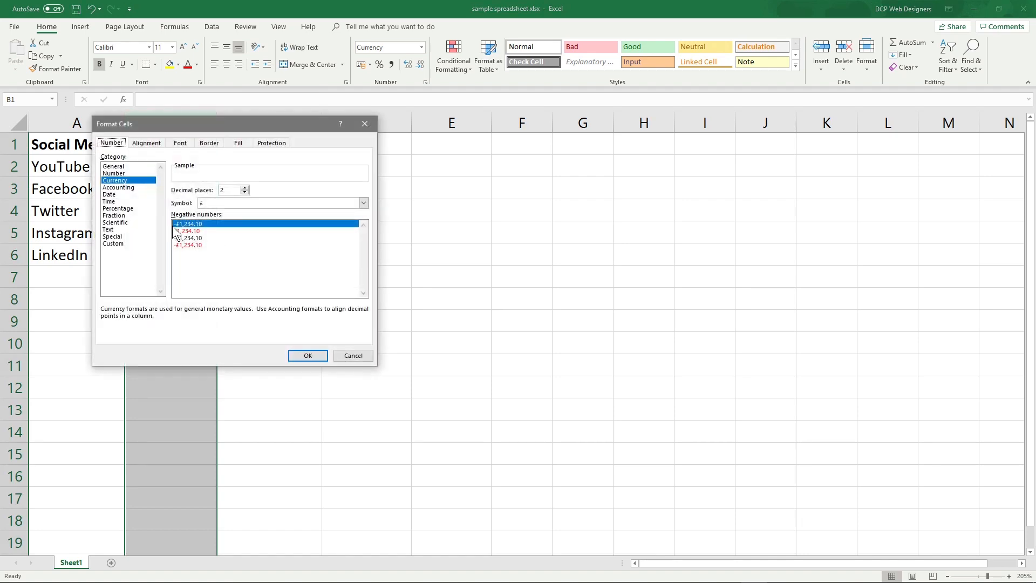
pyautogui.click(114, 173)
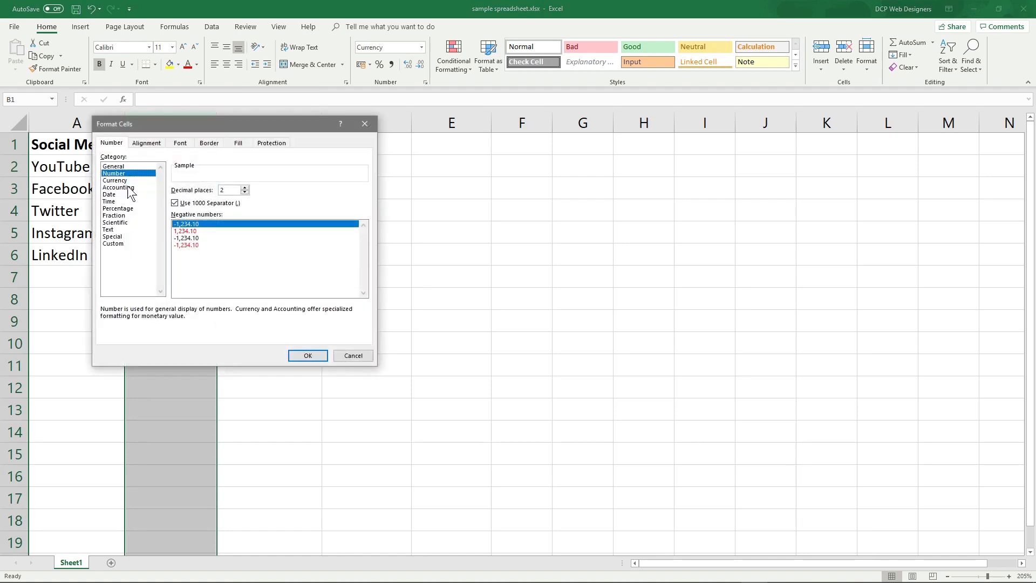
pyautogui.click(308, 355)
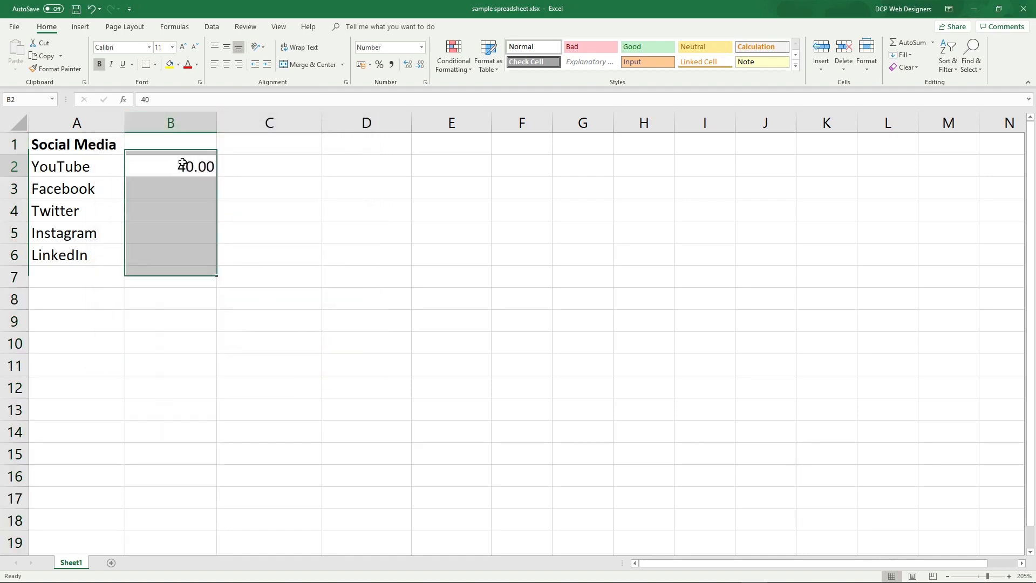
pyautogui.click(171, 189)
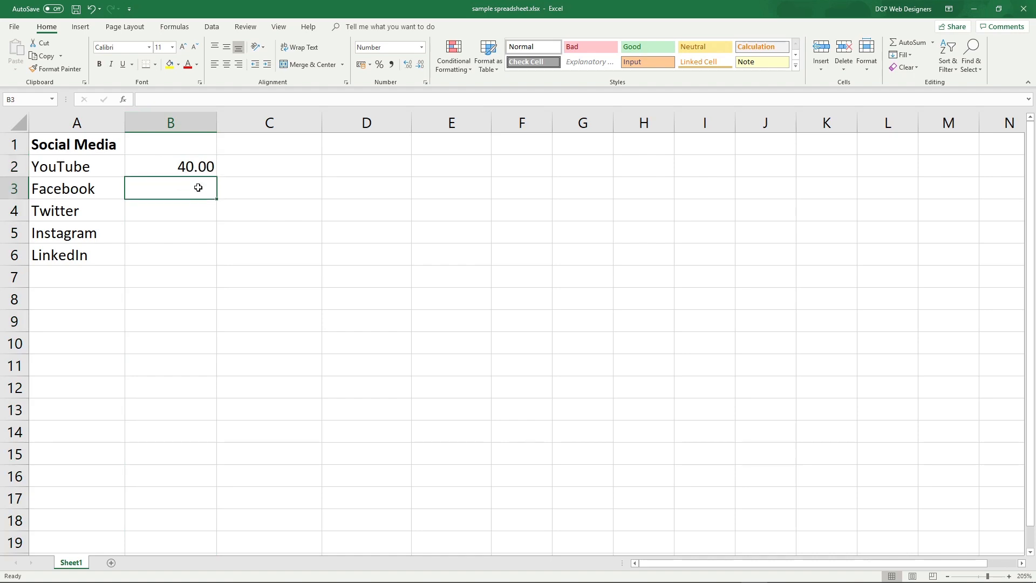
pyautogui.moveTo(164, 188)
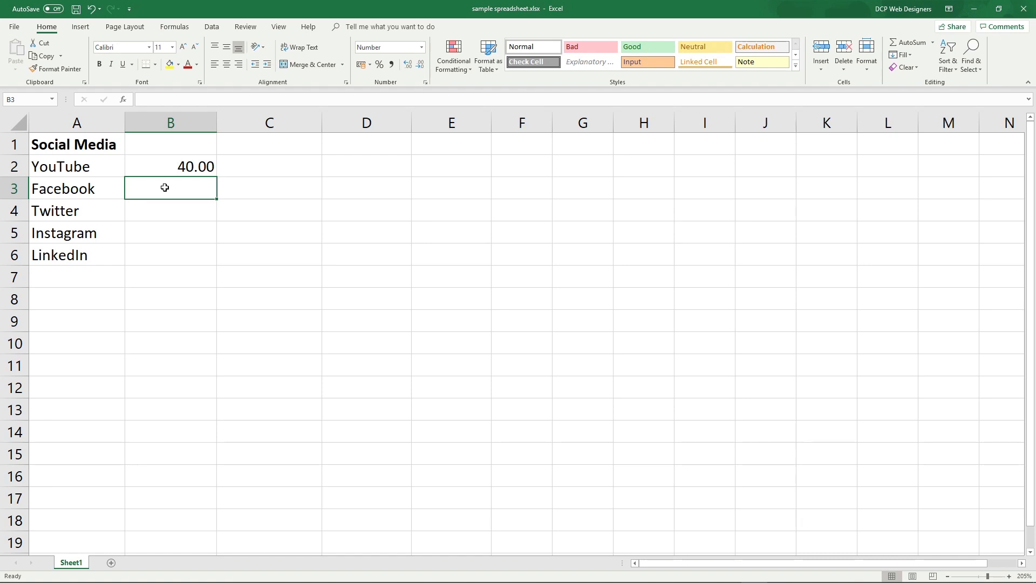
# Enter Facebook 35, Twitter 10, Instagram 10 and LinkedIn 5 in B3:B6.
pyautogui.write('35.00')
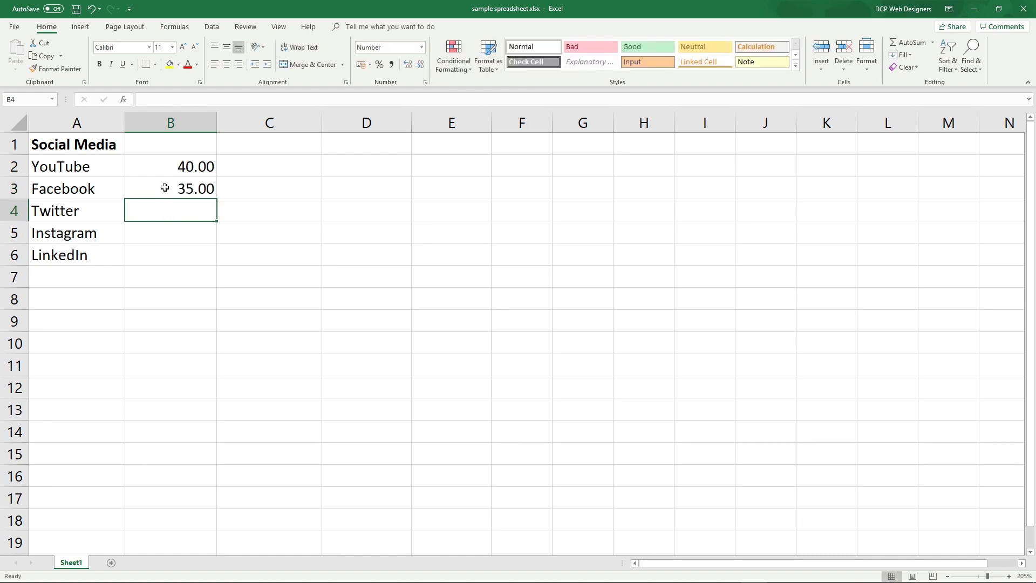
pyautogui.write('10.00')
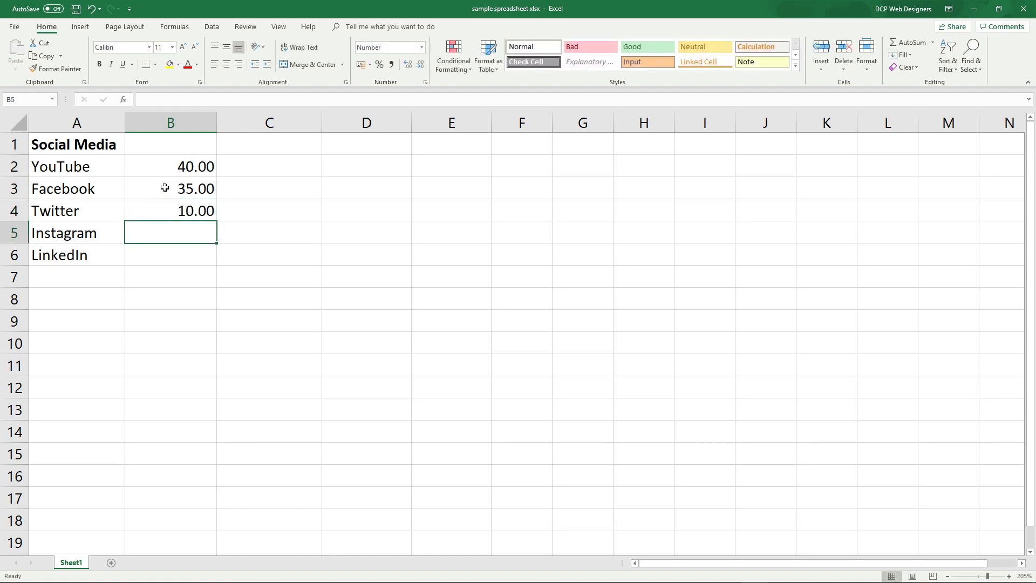
pyautogui.click(169, 166)
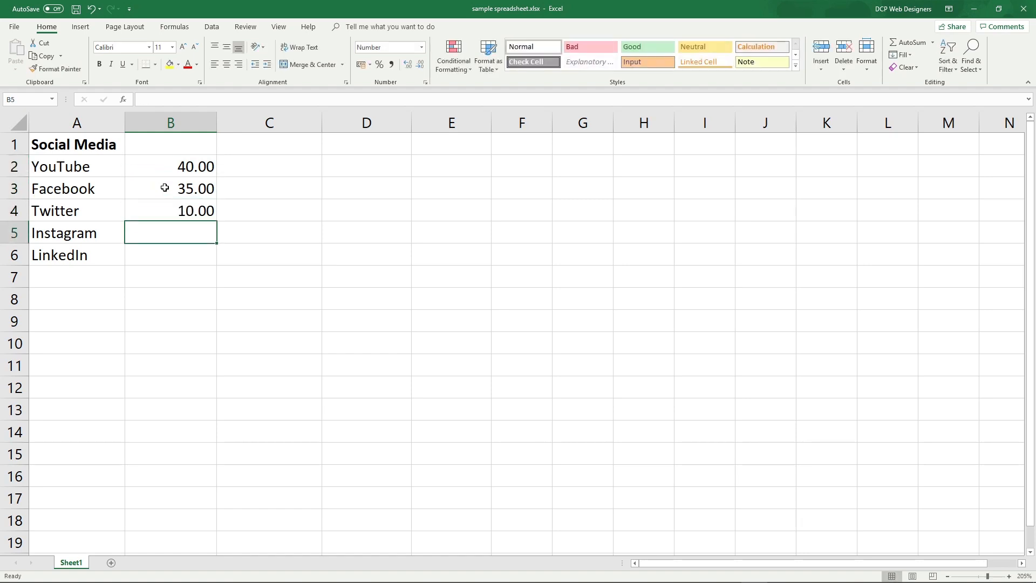
pyautogui.write('1')
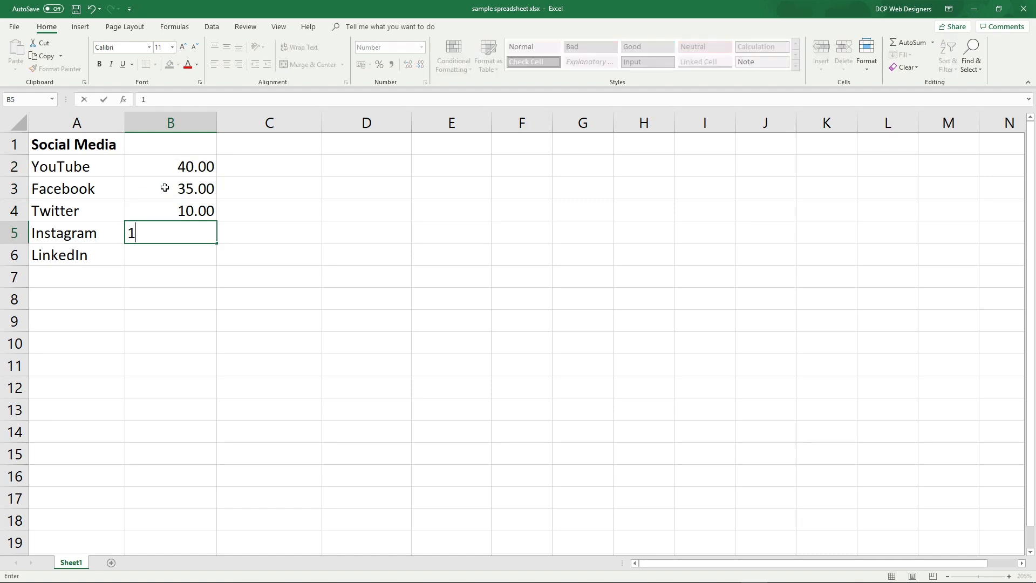
pyautogui.write('5.00')
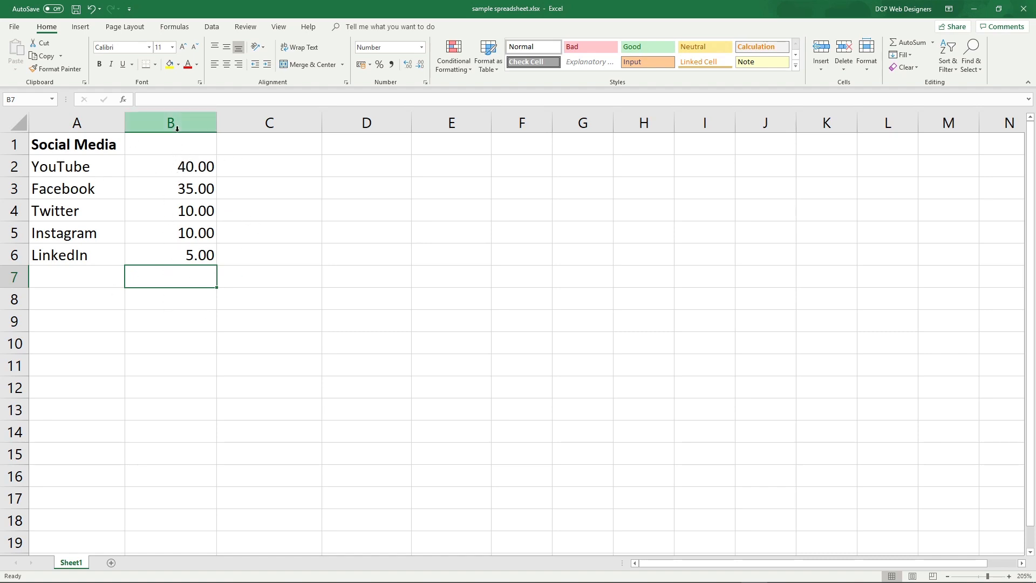
# Format column B as Number with 0 decimal places and clear the trial total from B7.
pyautogui.rightClick(169, 122)
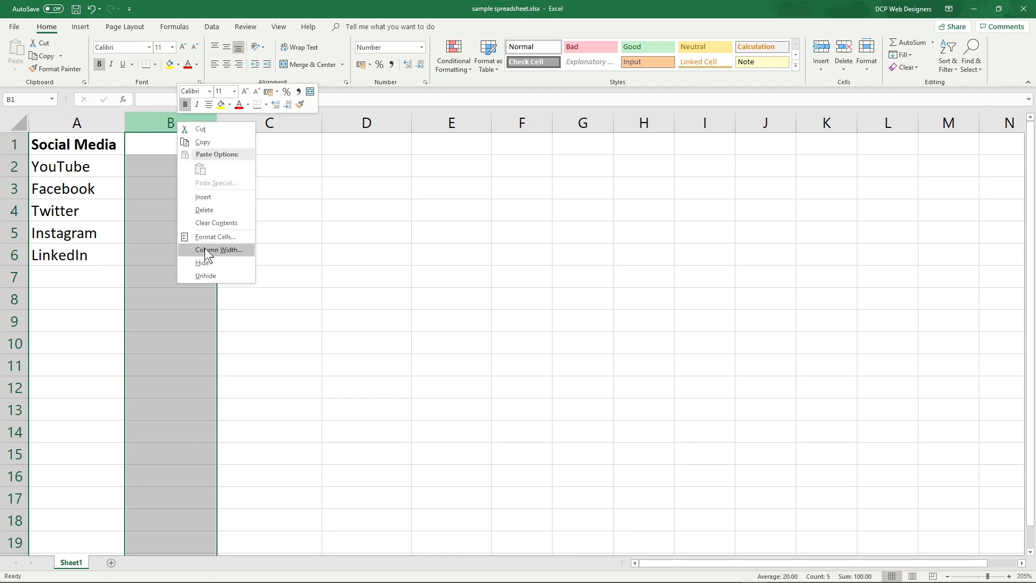
pyautogui.click(214, 236)
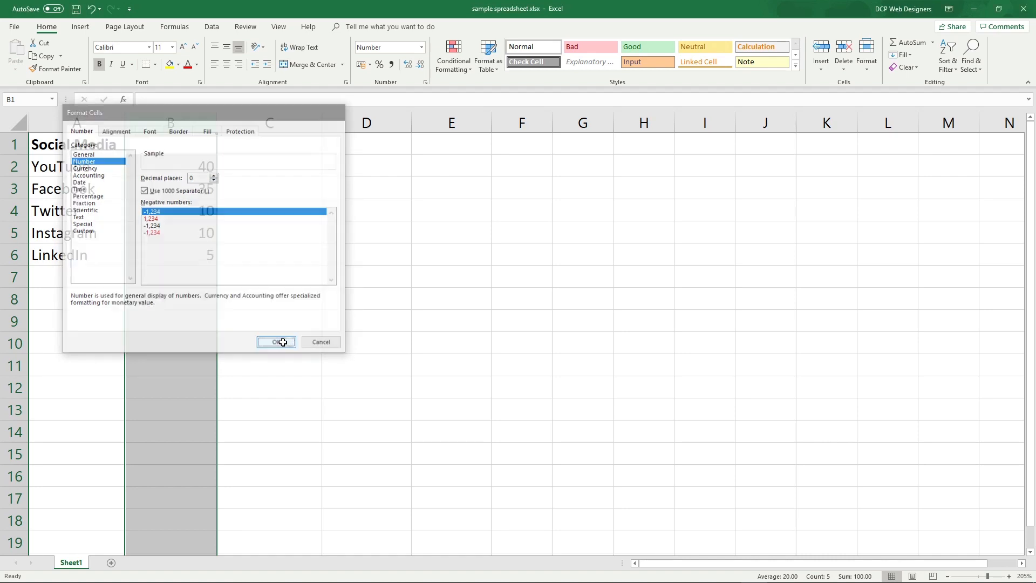
pyautogui.click(277, 342)
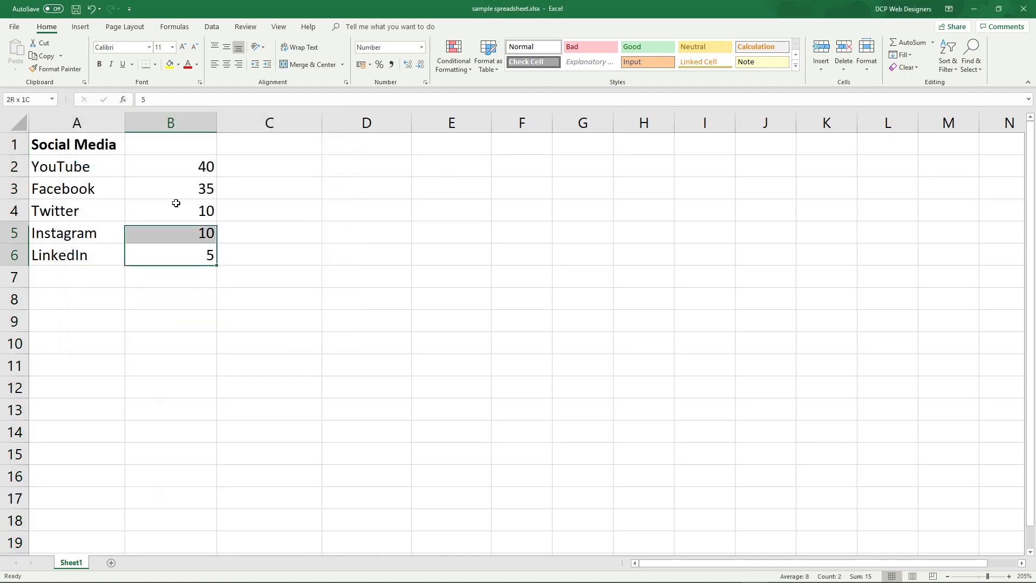
pyautogui.click(171, 276)
pyautogui.write('=SUM(B2:B6)')
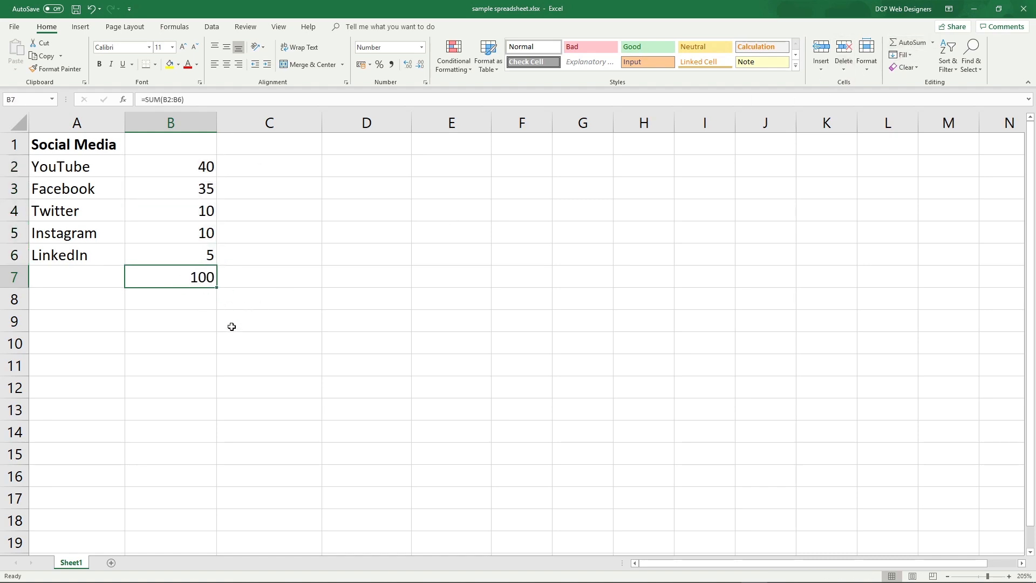
pyautogui.press('Delete')
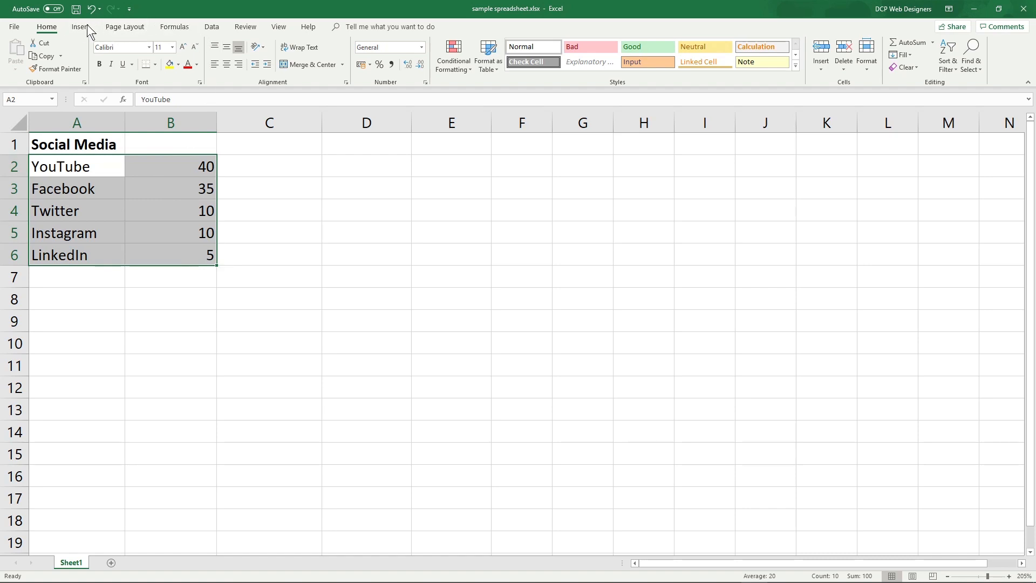
# Insert a 2-D pie chart of the five social media values from A2:B6.
pyautogui.click(80, 26)
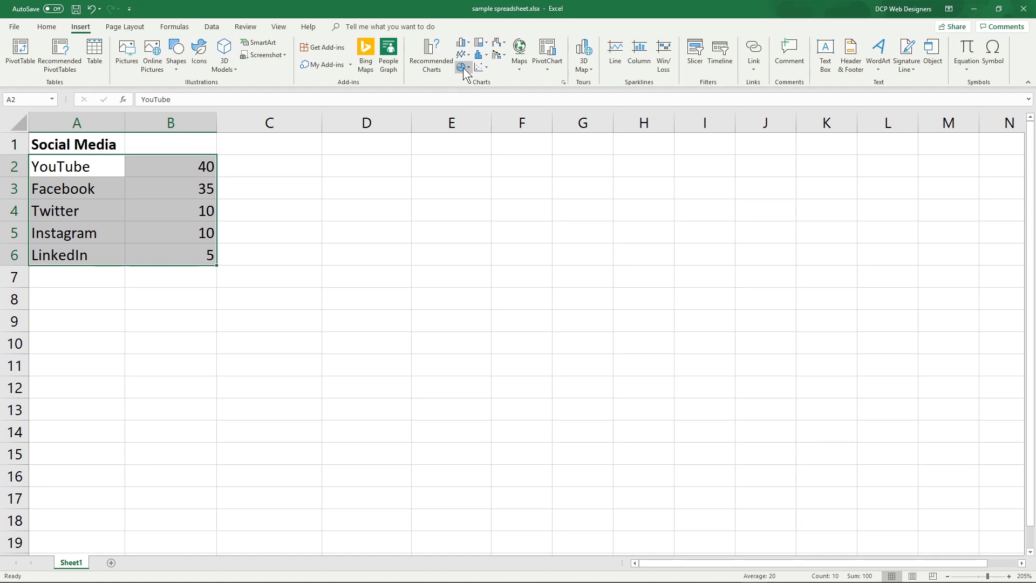
pyautogui.click(463, 67)
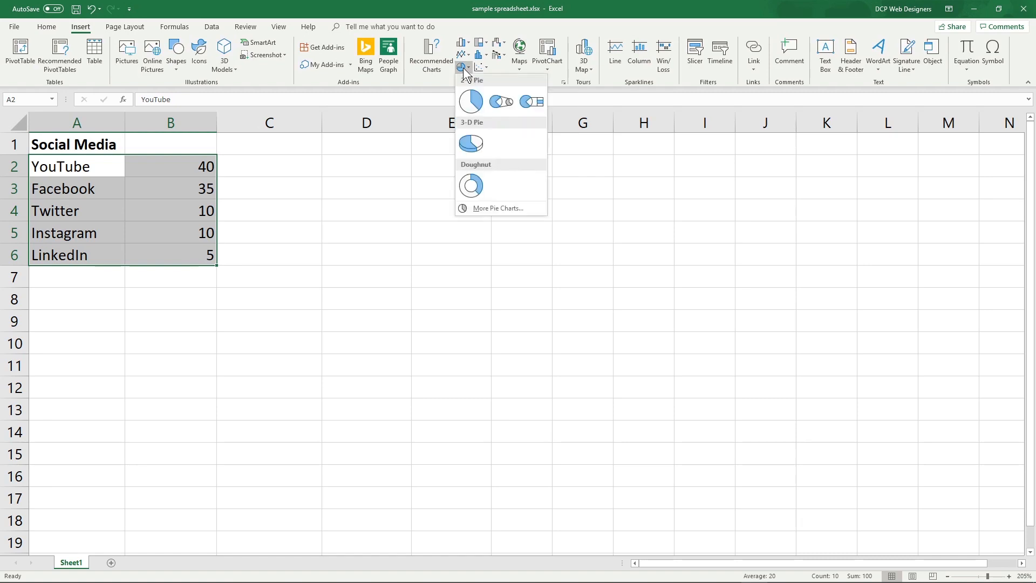
pyautogui.click(471, 102)
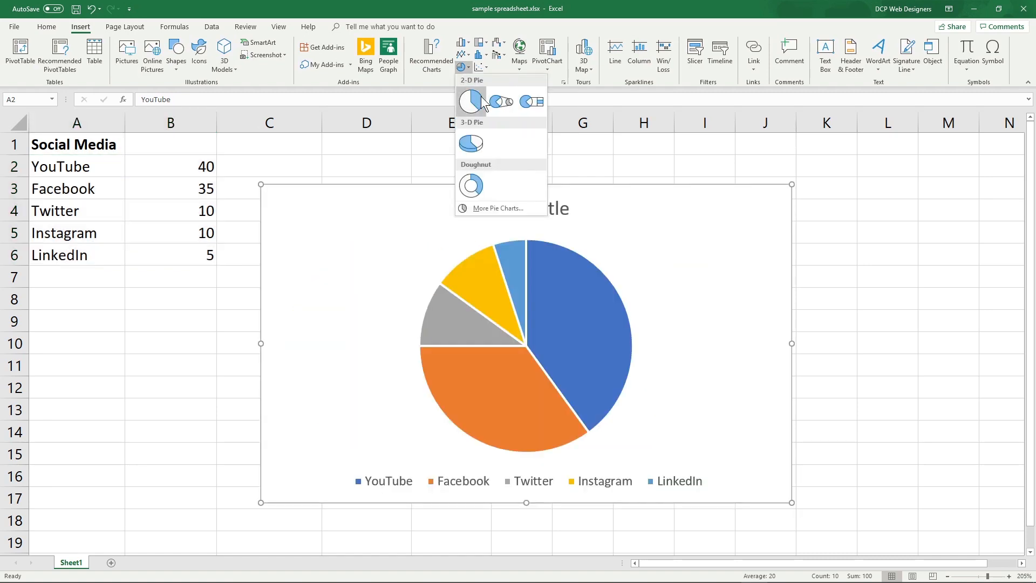
pyautogui.click(470, 142)
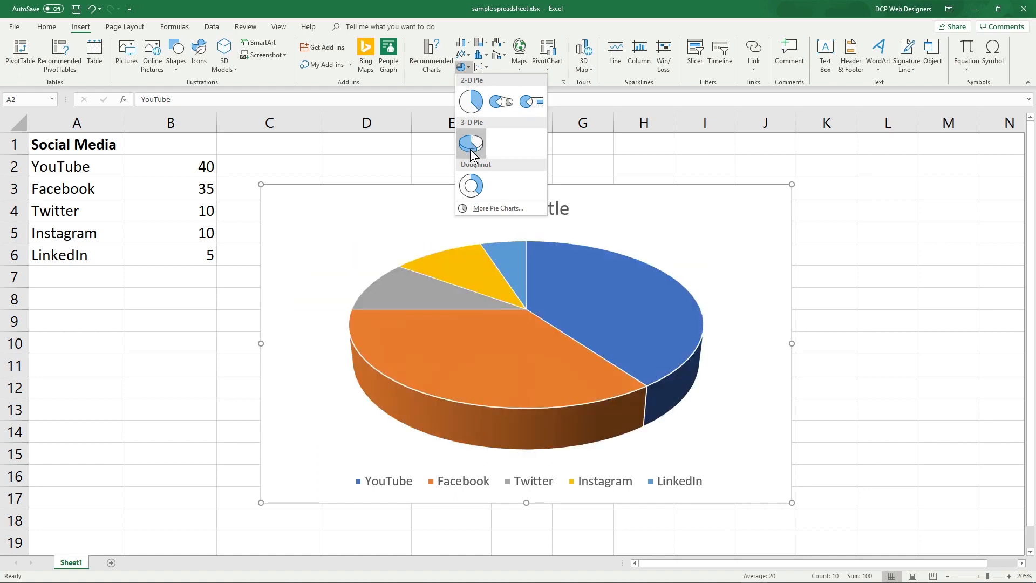
pyautogui.click(471, 102)
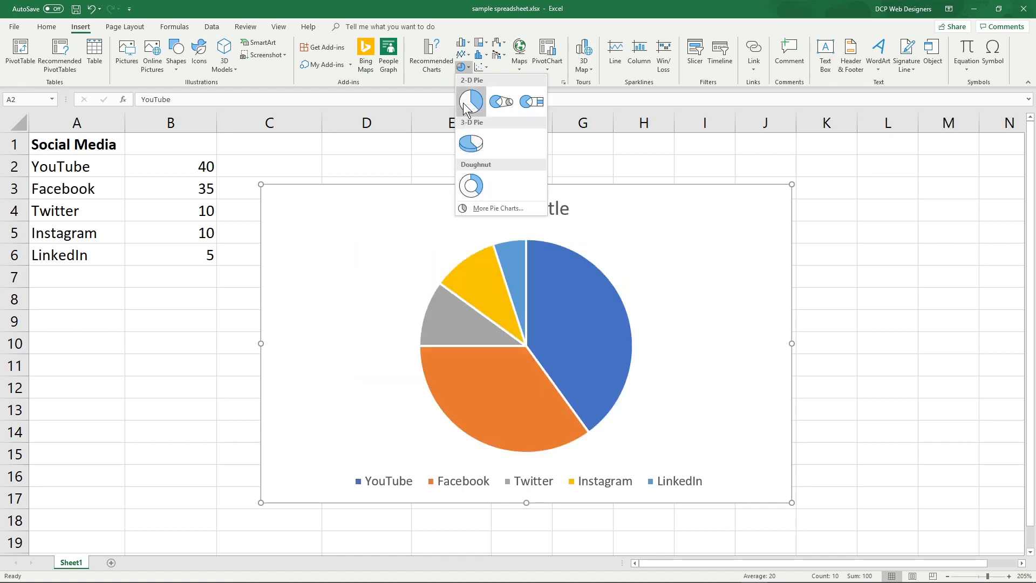
pyautogui.moveTo(470, 185)
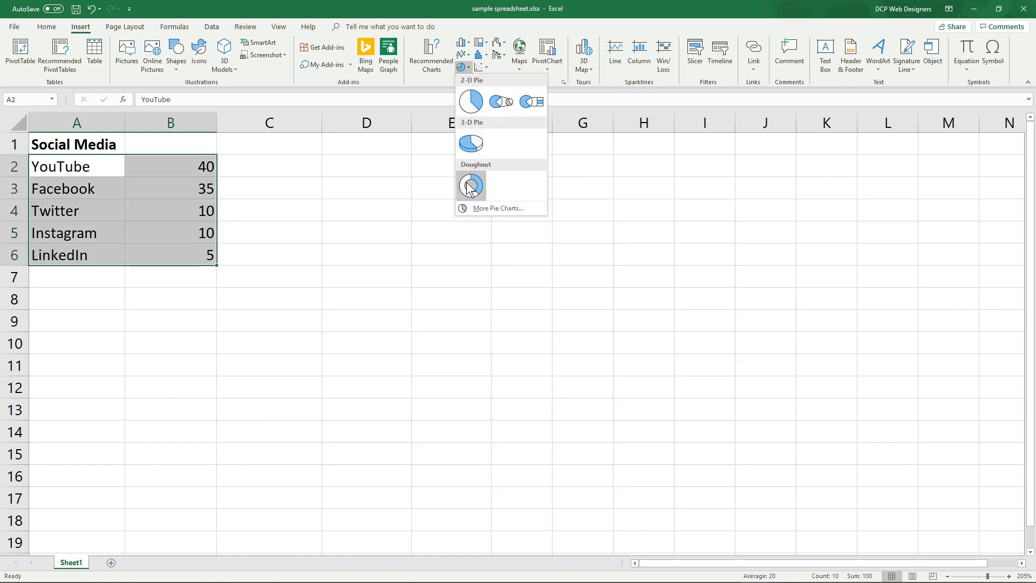
pyautogui.moveTo(500, 209)
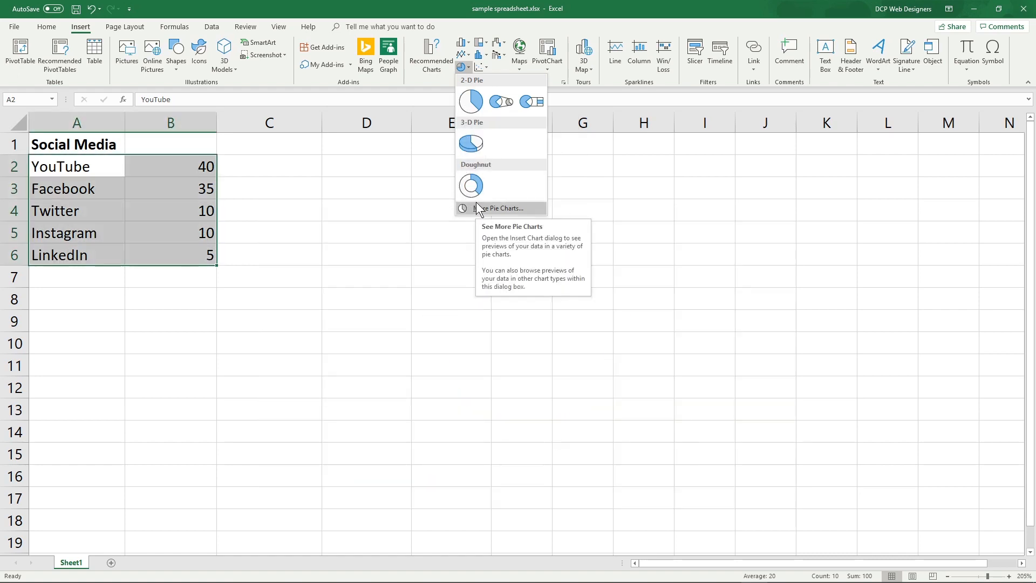
pyautogui.click(471, 102)
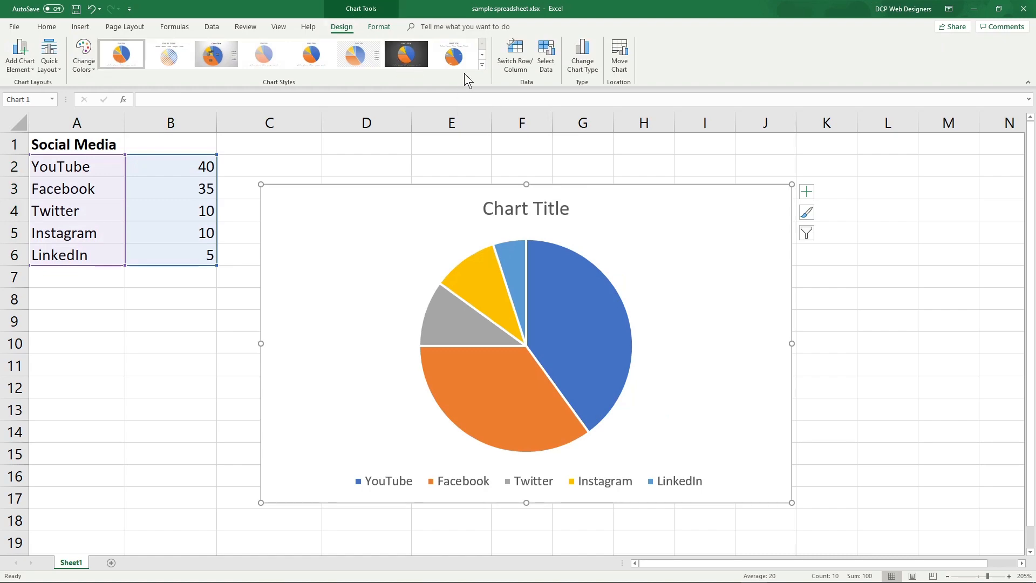
# Apply Chart Style 11 with a bold title and white percentage labels on every slice.
pyautogui.click(482, 55)
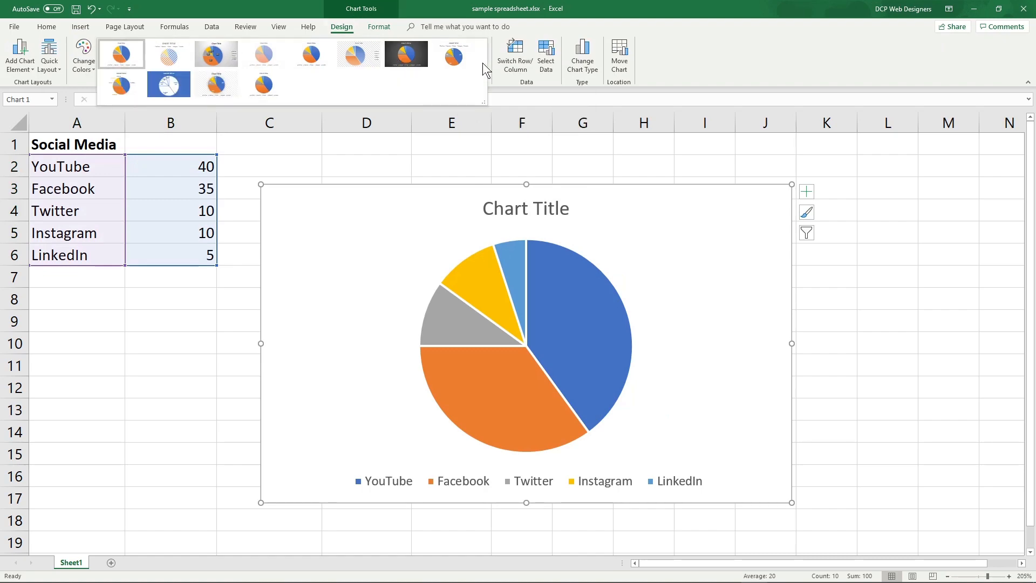
pyautogui.click(168, 84)
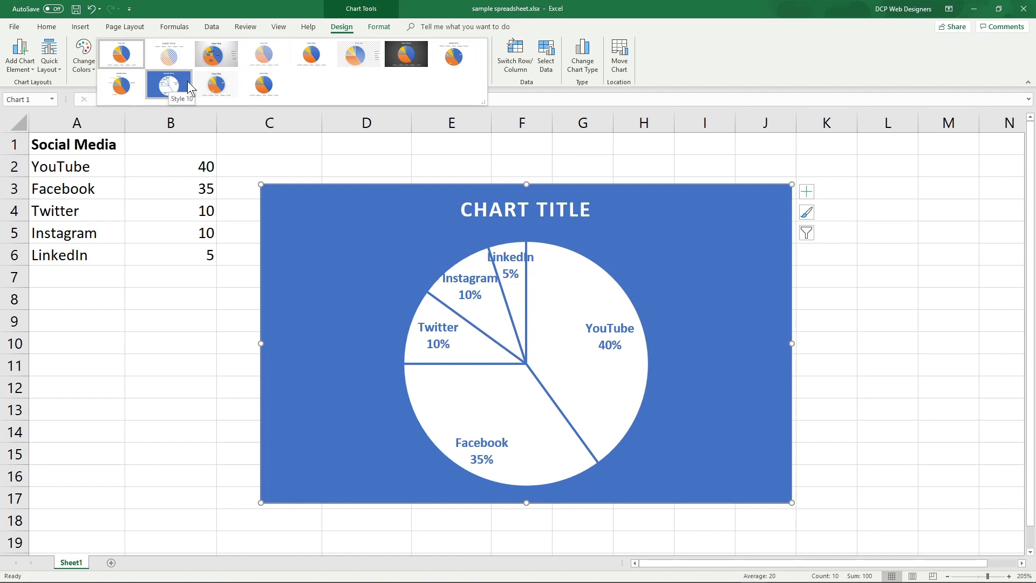
pyautogui.click(263, 54)
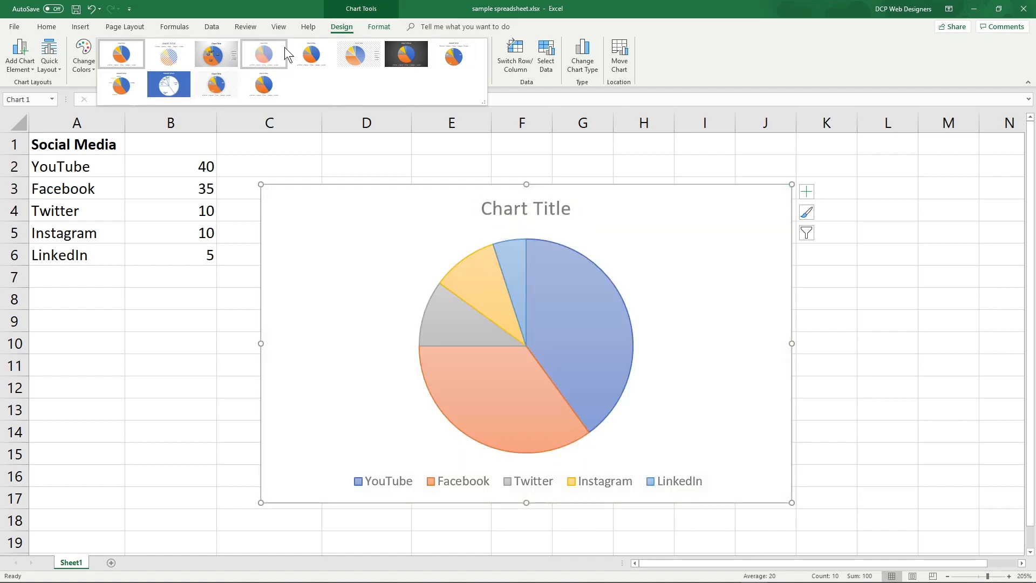
pyautogui.click(406, 54)
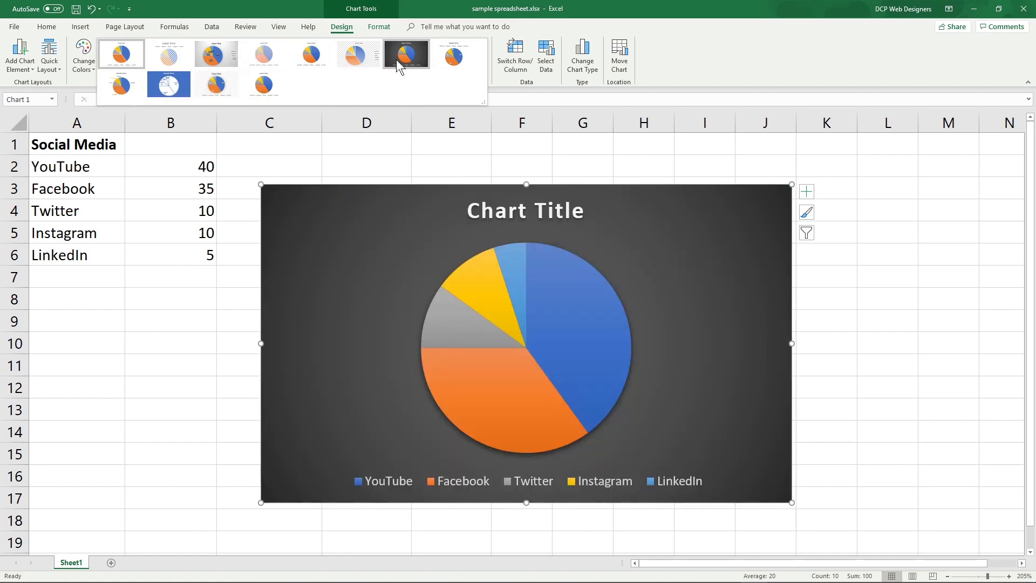
pyautogui.click(121, 54)
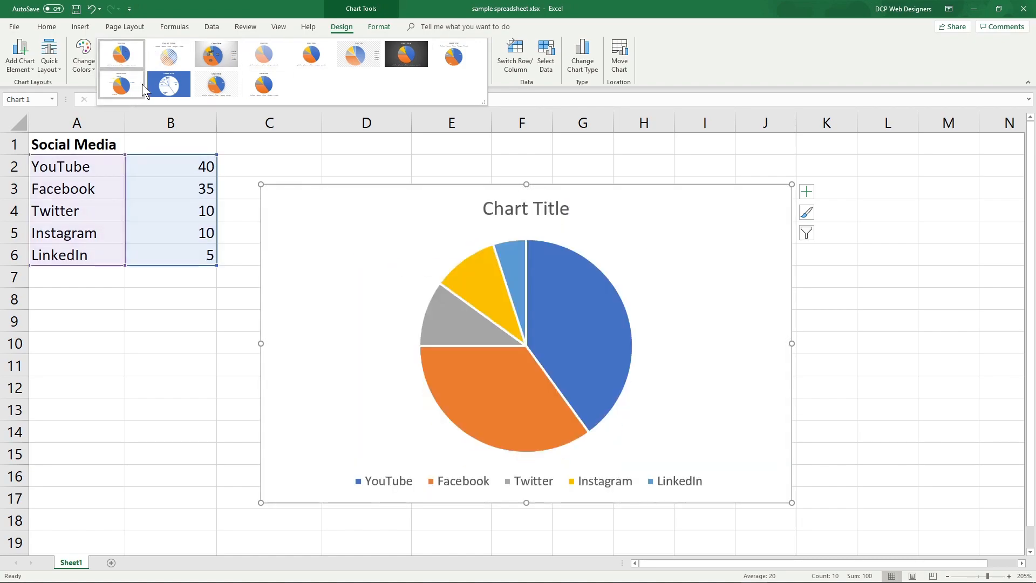
pyautogui.click(263, 85)
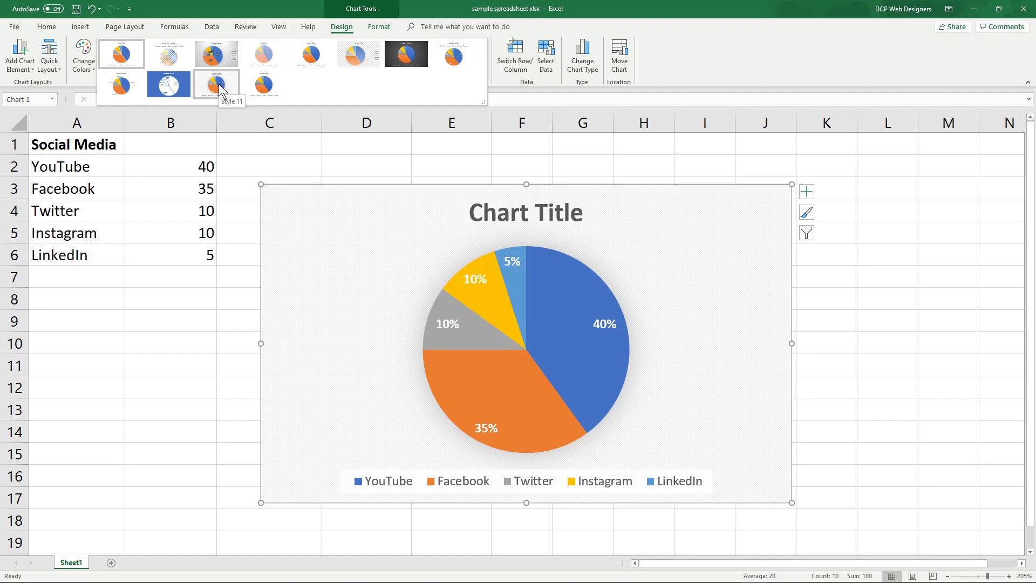
pyautogui.click(526, 213)
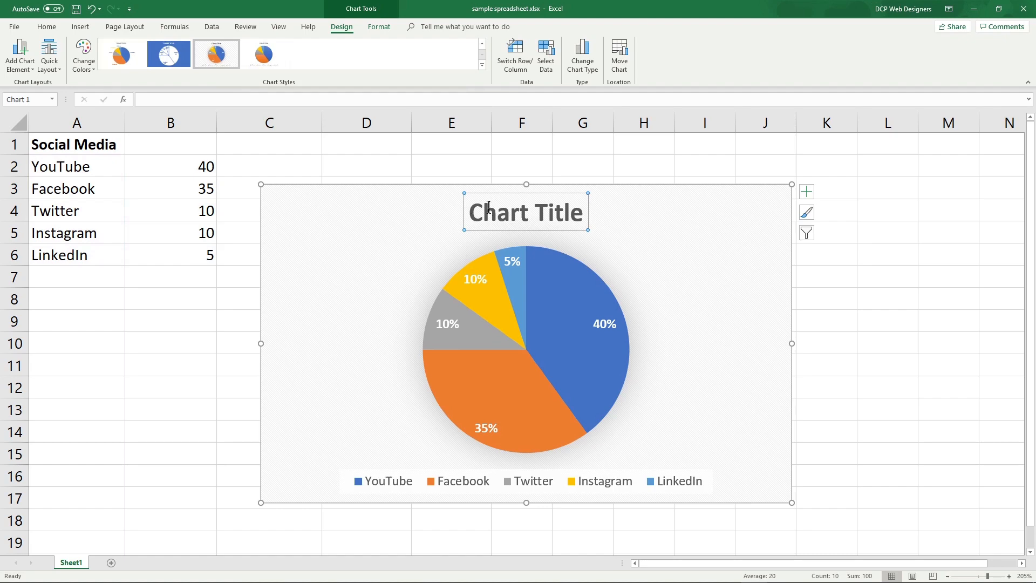
# Set the chart title to 'Popular Social media'.
pyautogui.doubleClick(527, 212)
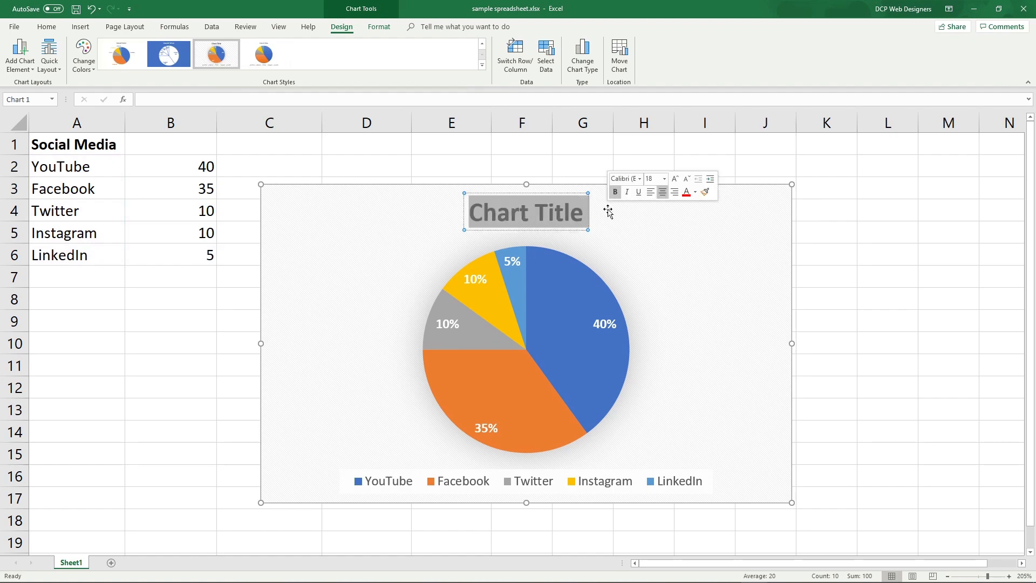
pyautogui.moveTo(606, 212)
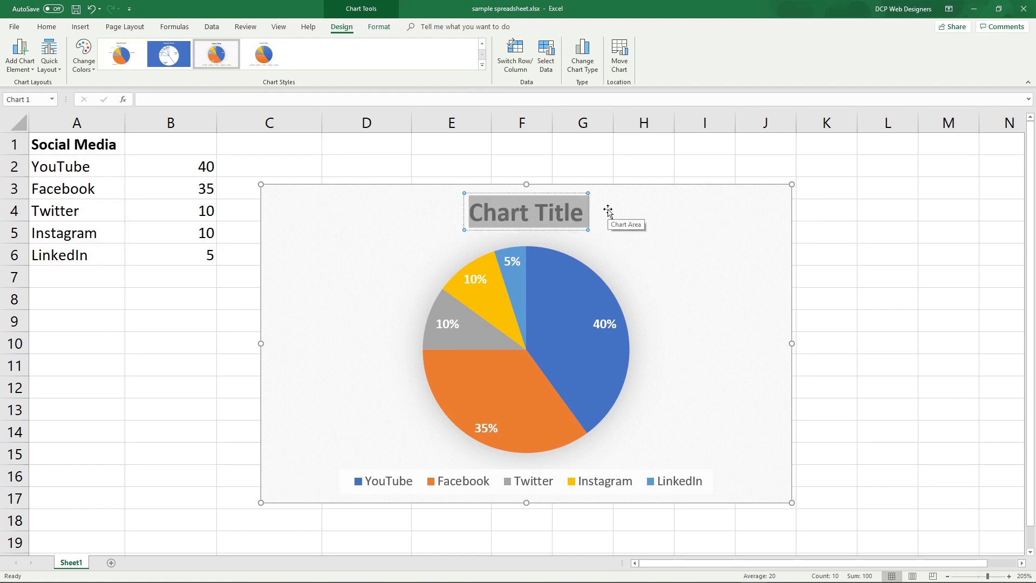
pyautogui.write('Pol')
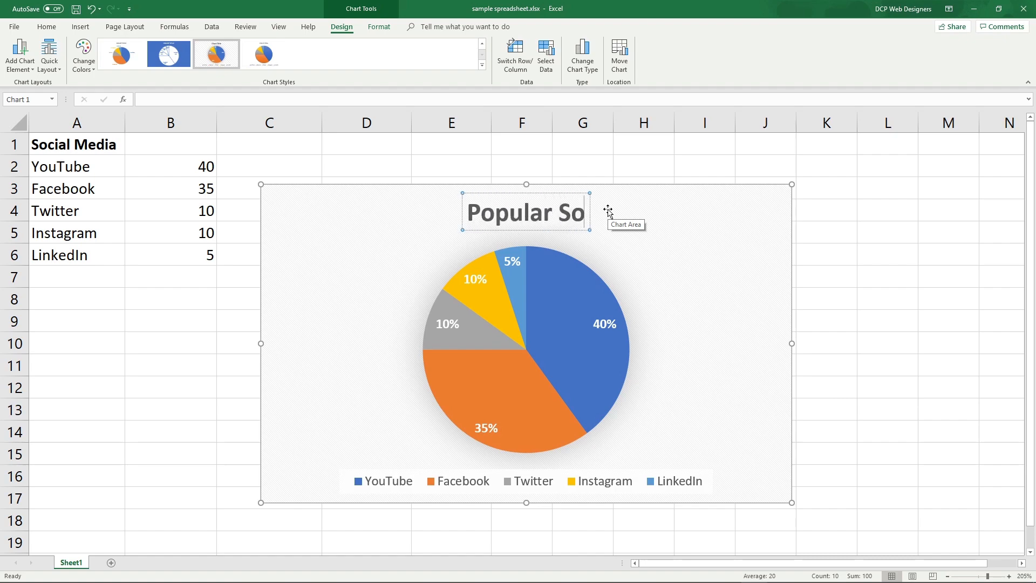
pyautogui.write('Social media')
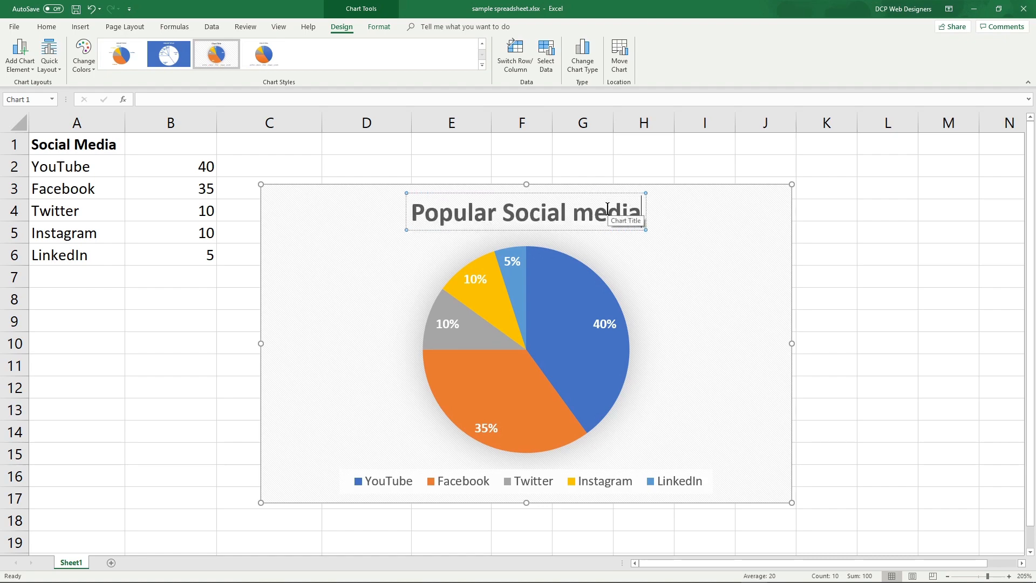
pyautogui.click(825, 254)
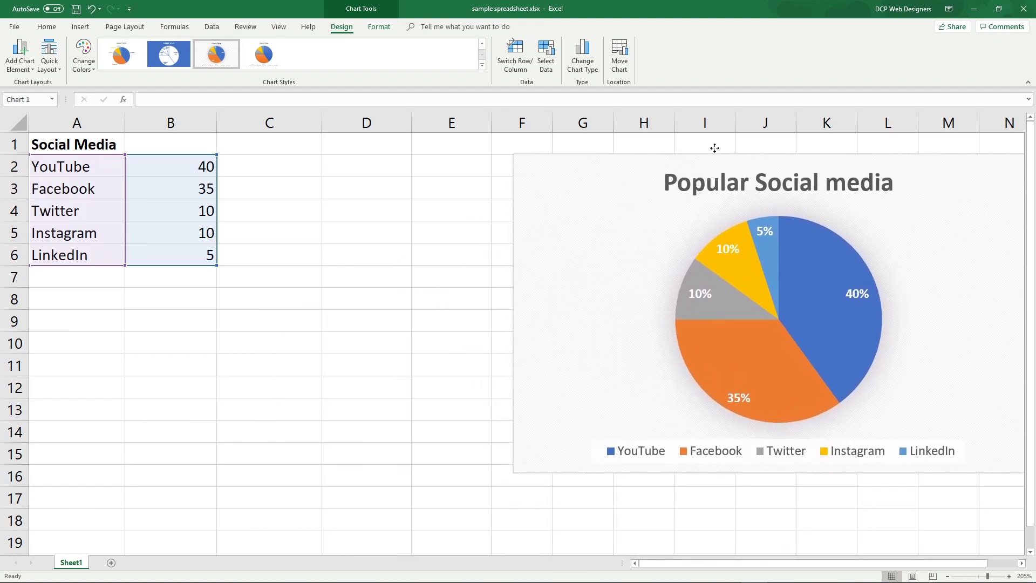
# Move the pie chart next to columns A–B and reselect the A2:B6 survey data.
pyautogui.moveTo(714, 147); pyautogui.dragTo(452, 165)
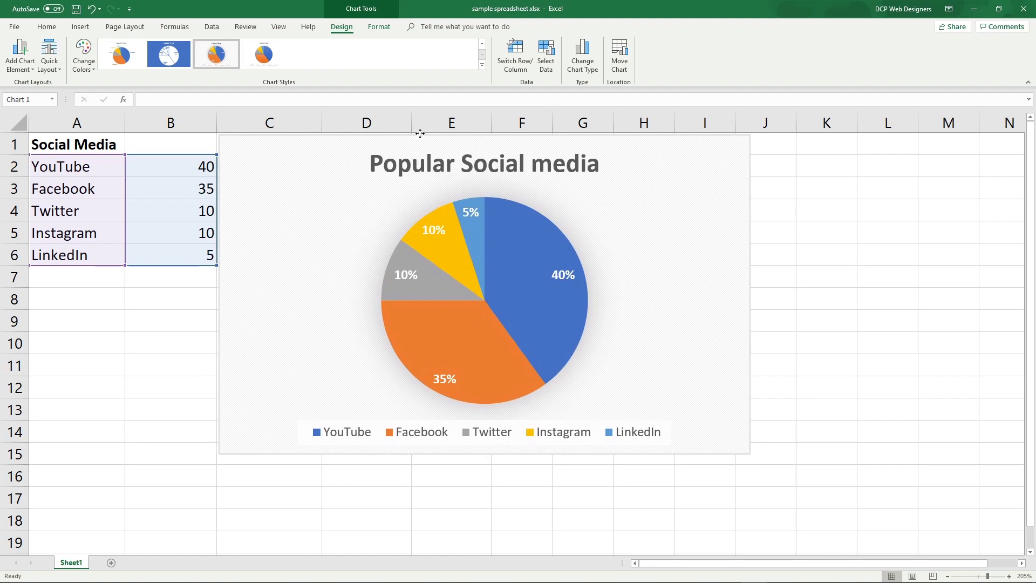
pyautogui.click(171, 342)
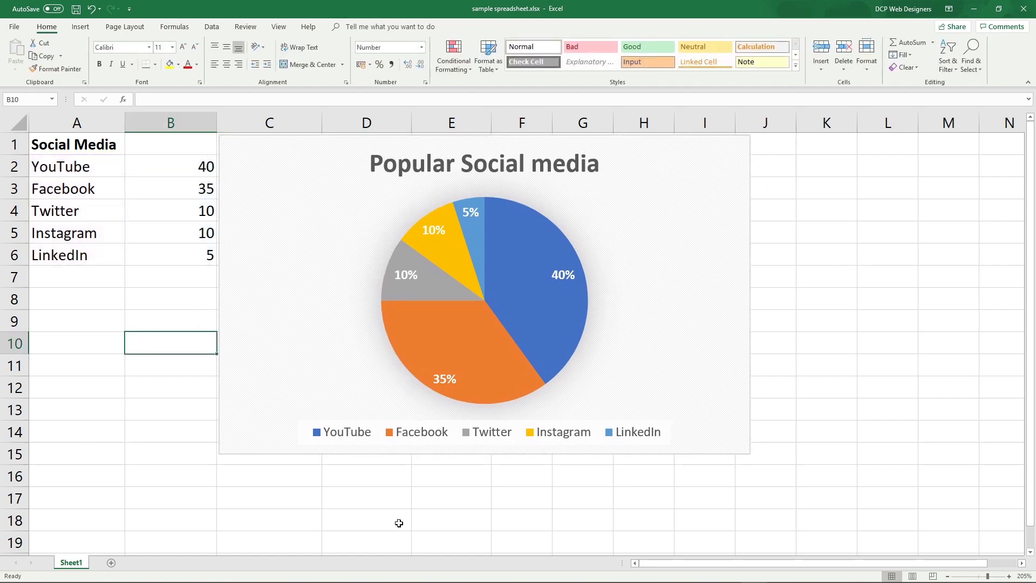
pyautogui.moveTo(533, 296)
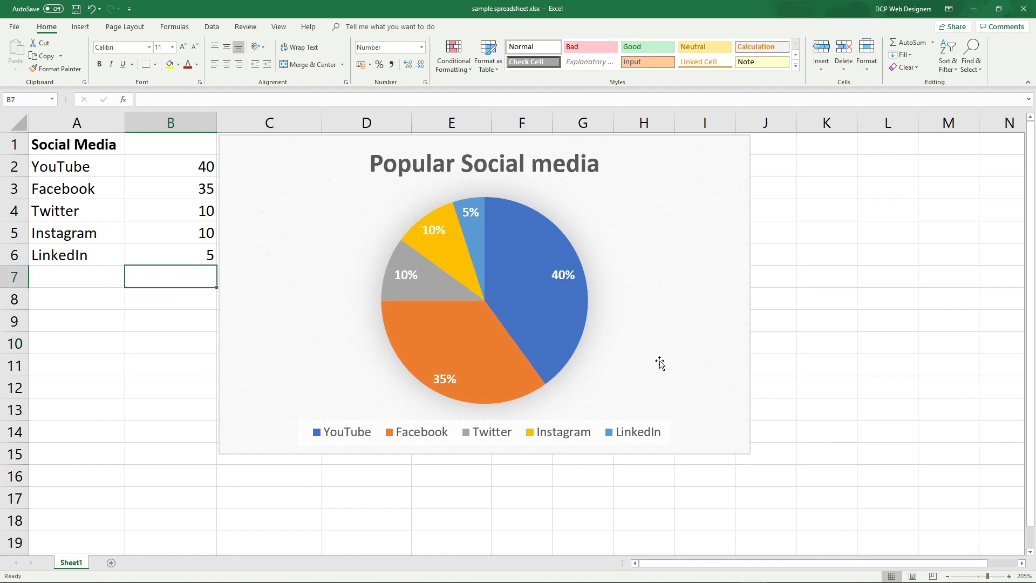
pyautogui.moveTo(134, 72)
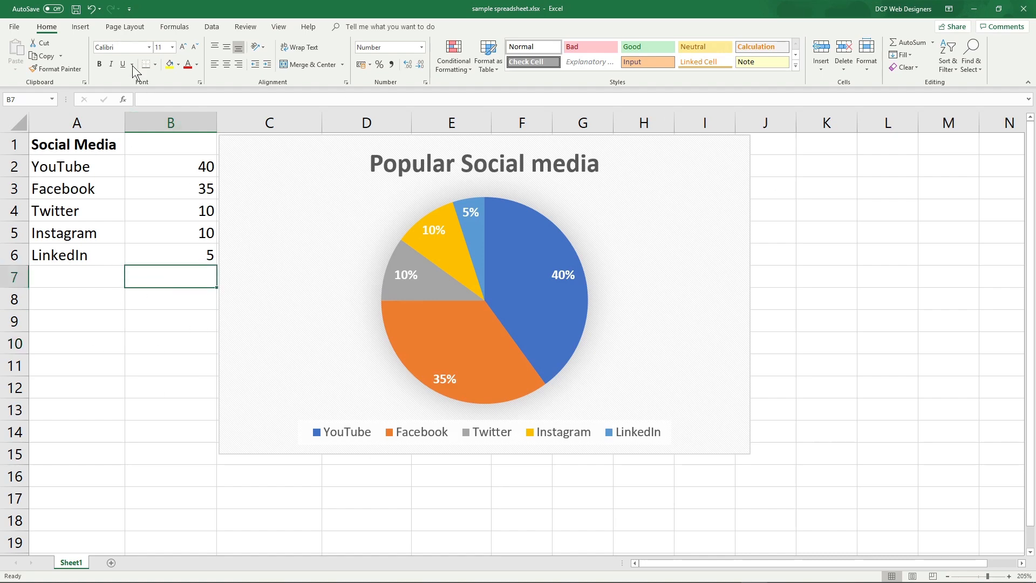
pyautogui.click(75, 166)
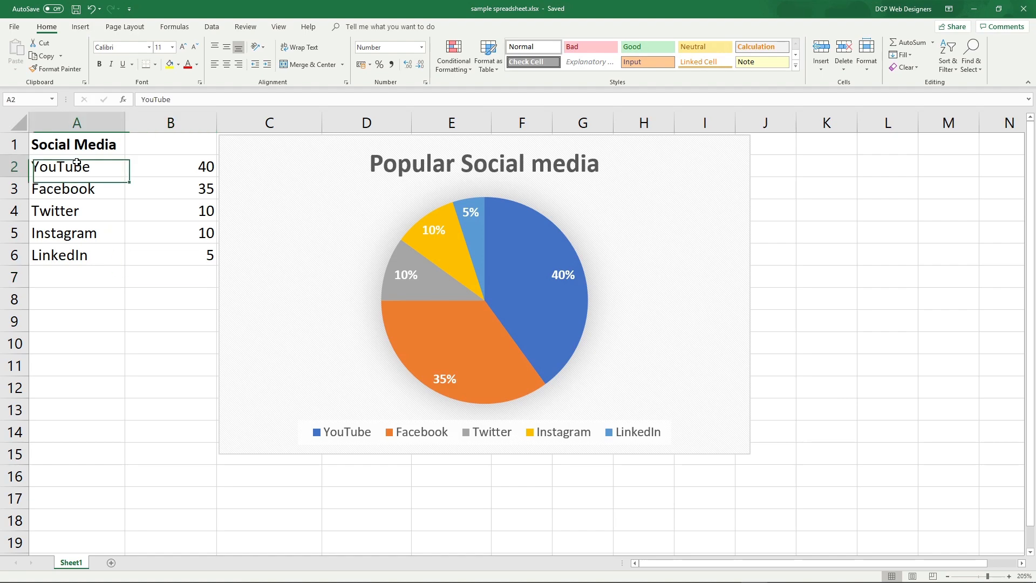
pyautogui.moveTo(75, 167); pyautogui.dragTo(168, 255)
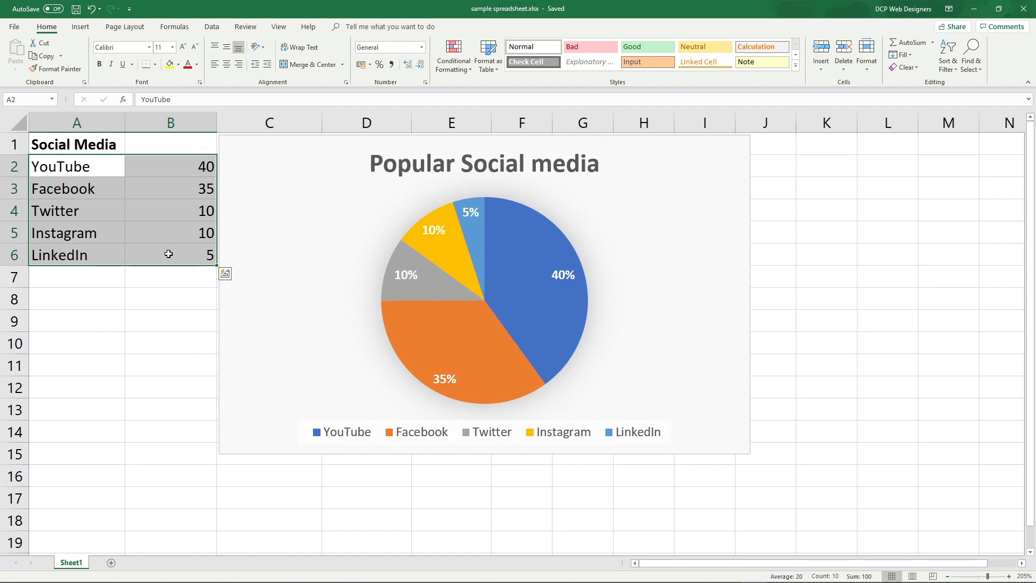
pyautogui.moveTo(376, 248)
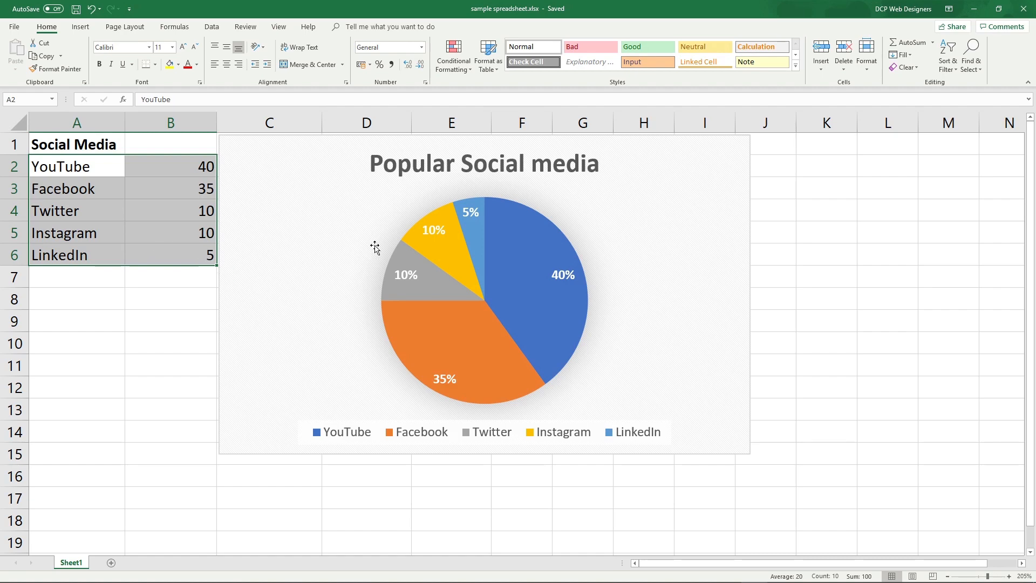
# Apply the green/blue Colorful palette after previewing yellow, blue-grey and orange sets.
pyautogui.click(484, 293)
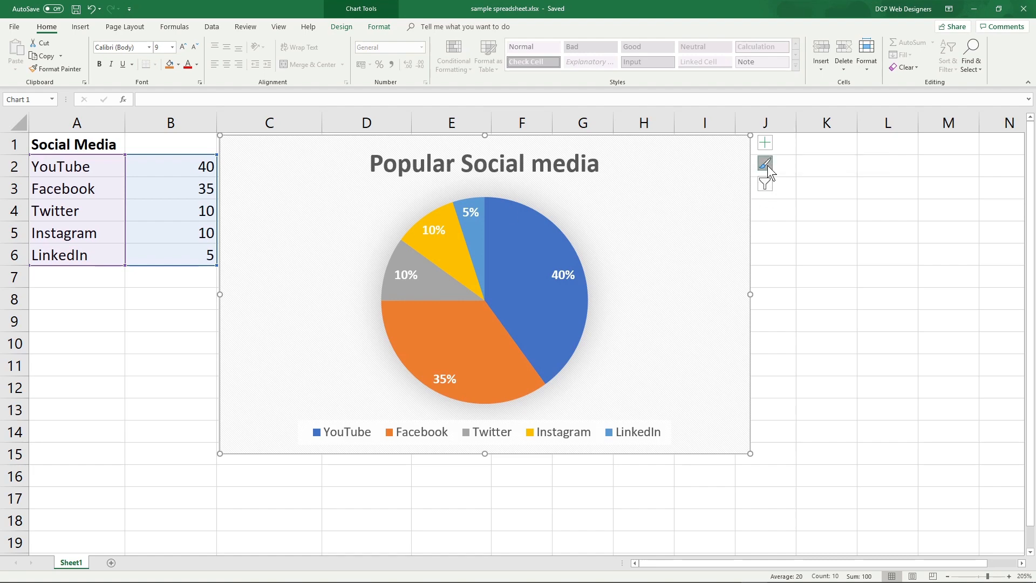
pyautogui.click(763, 164)
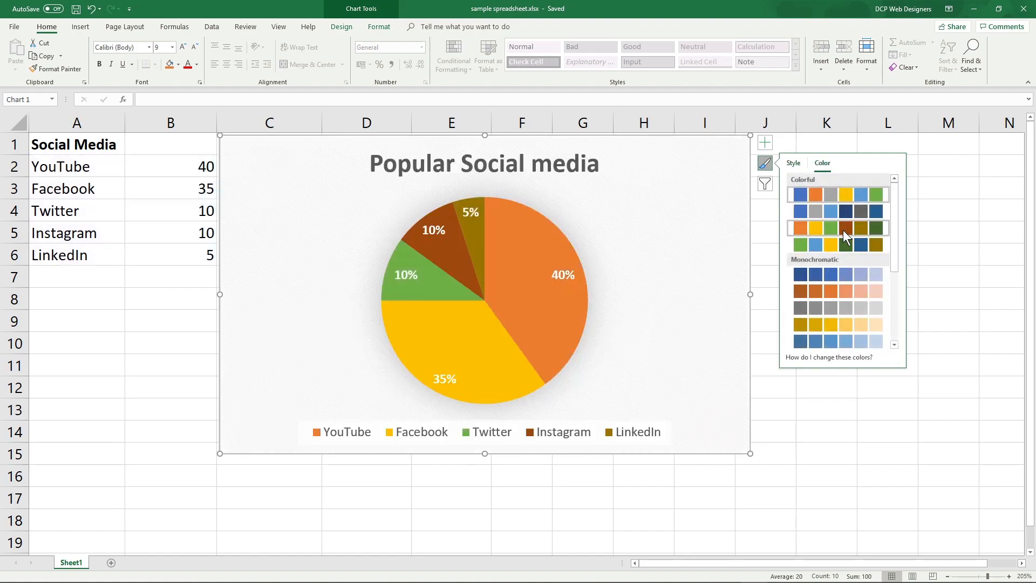
pyautogui.click(813, 324)
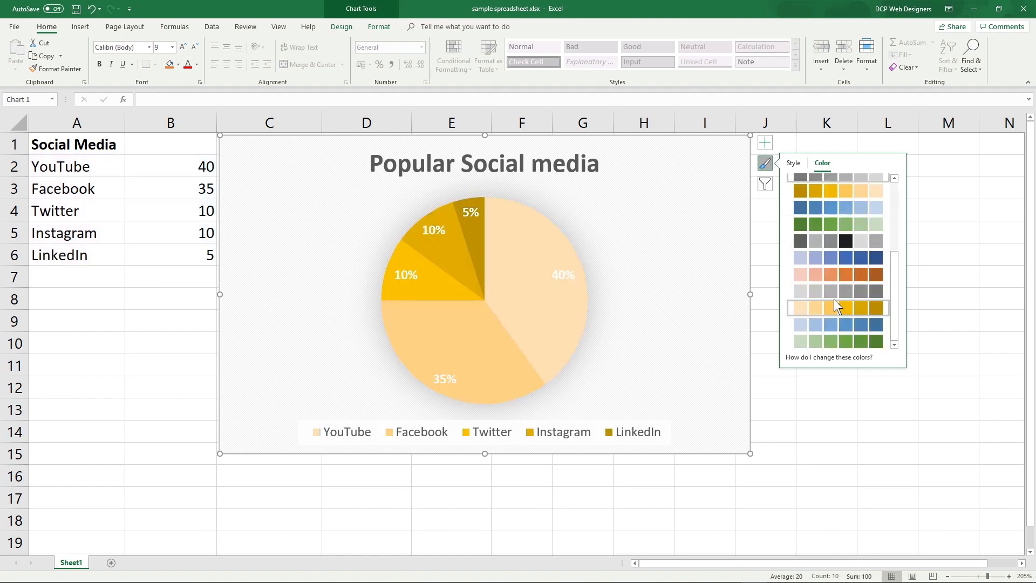
pyautogui.click(831, 194)
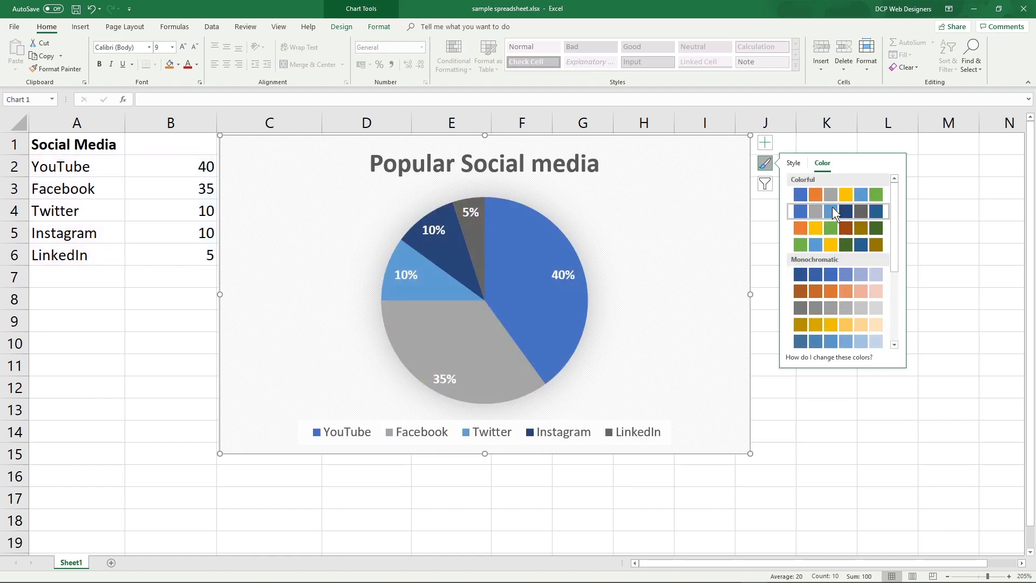
pyautogui.click(830, 245)
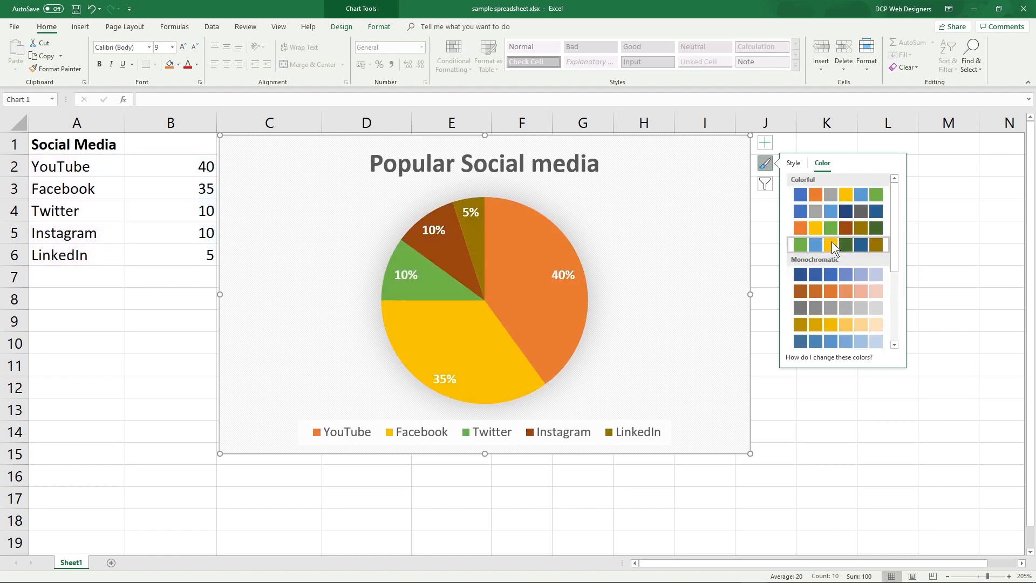
pyautogui.click(816, 245)
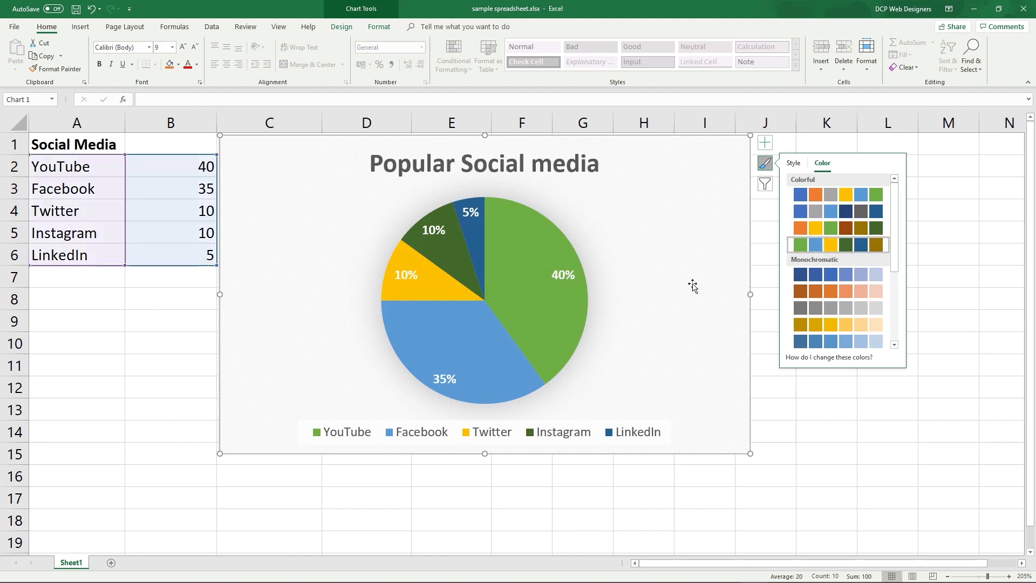
pyautogui.moveTo(672, 336)
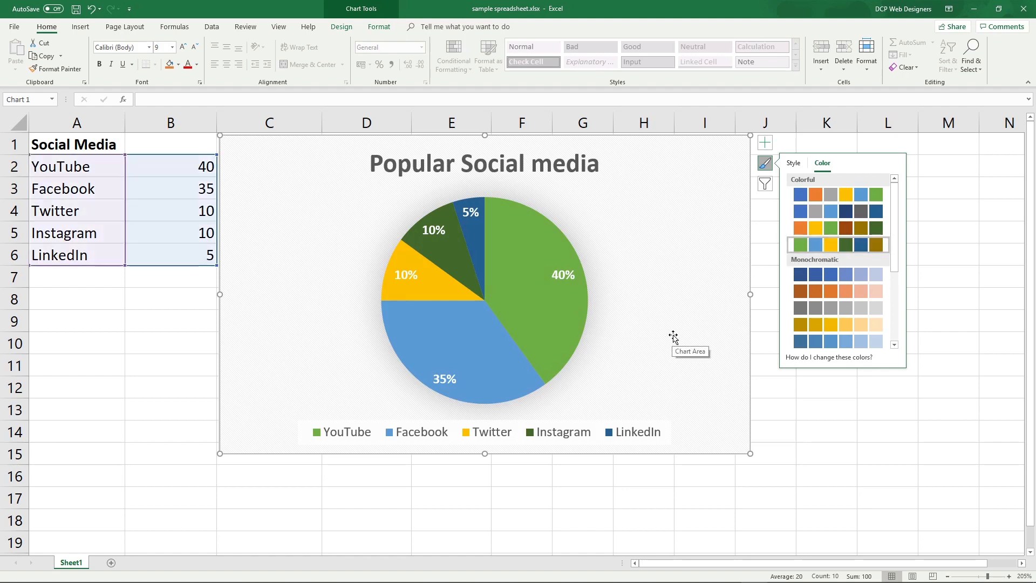
pyautogui.click(825, 430)
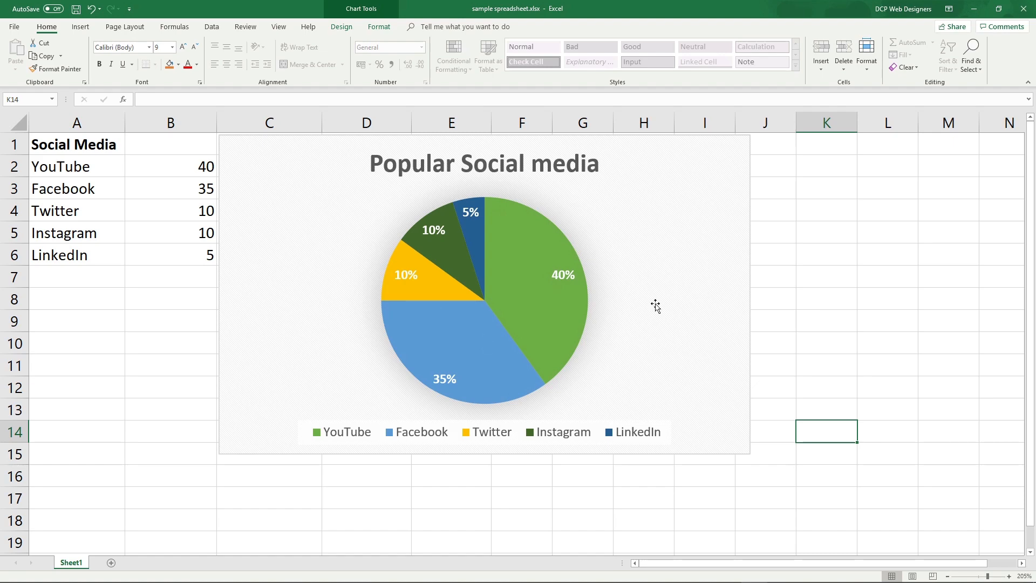
pyautogui.moveTo(225, 258)
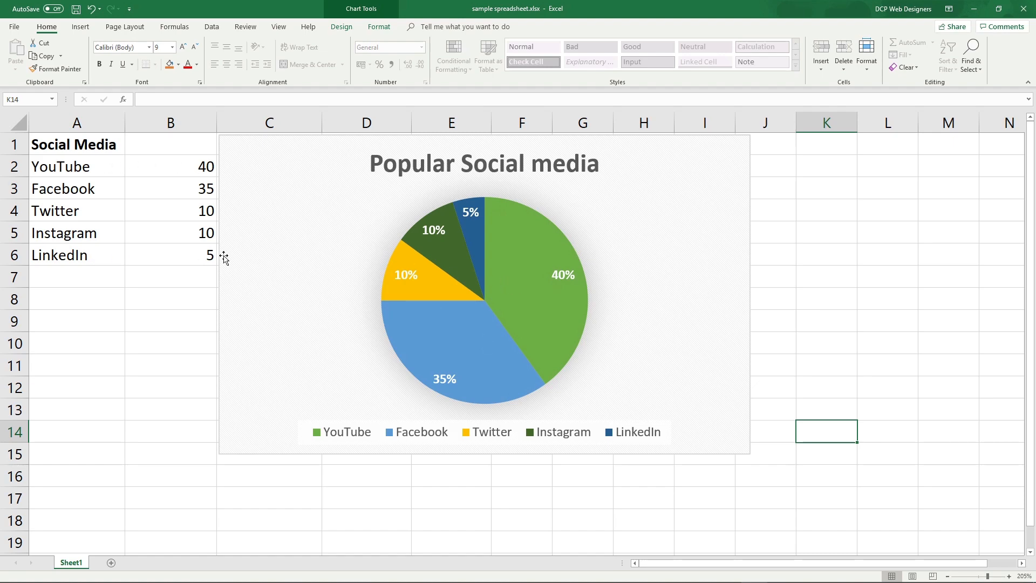
pyautogui.moveTo(749, 313)
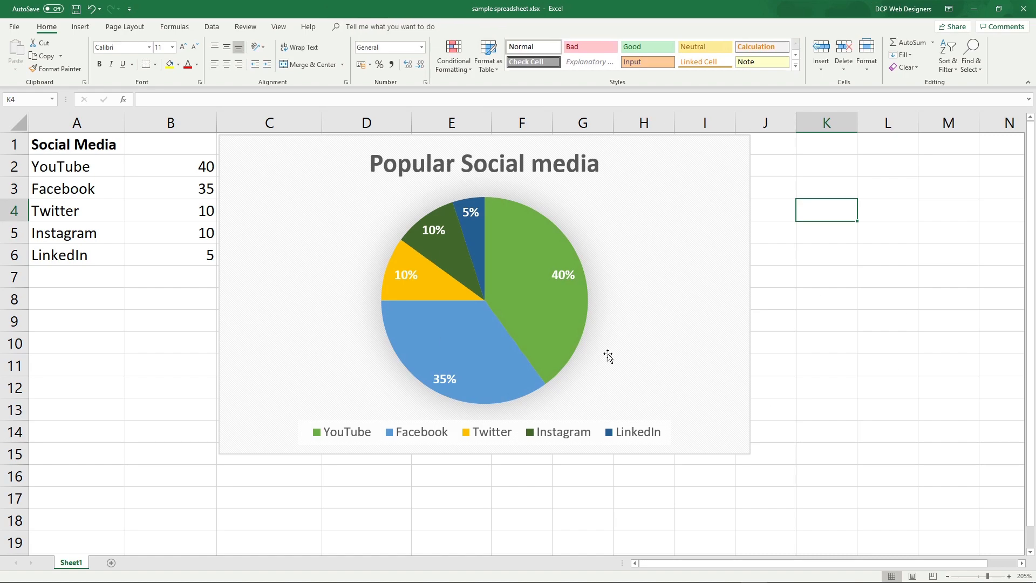
pyautogui.moveTo(587, 196)
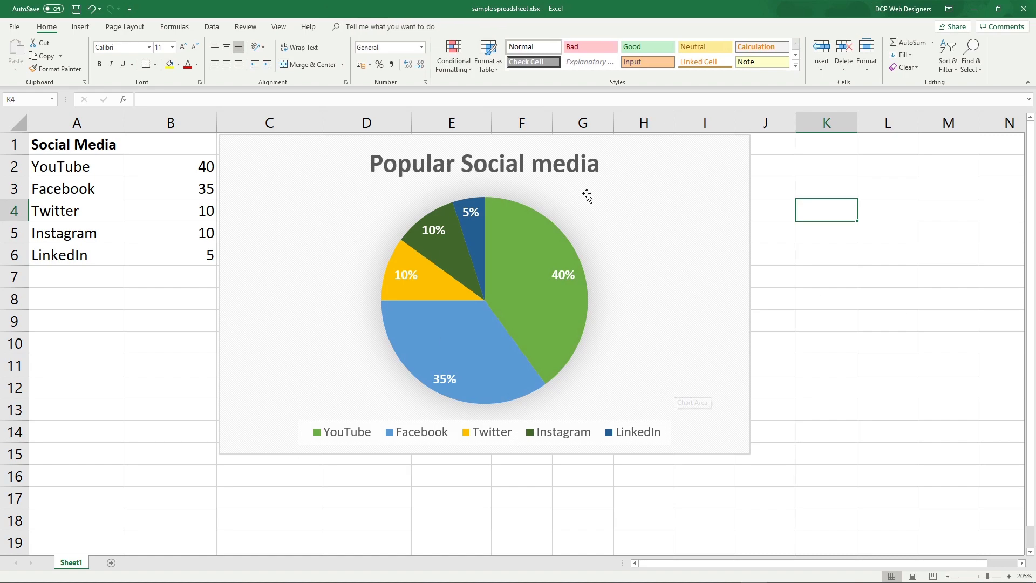
pyautogui.moveTo(350, 337)
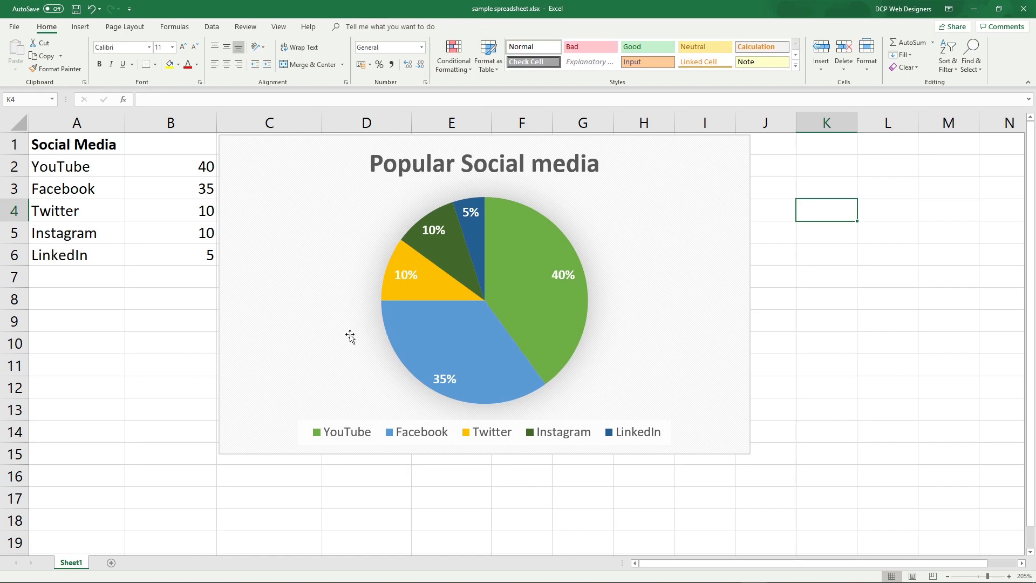